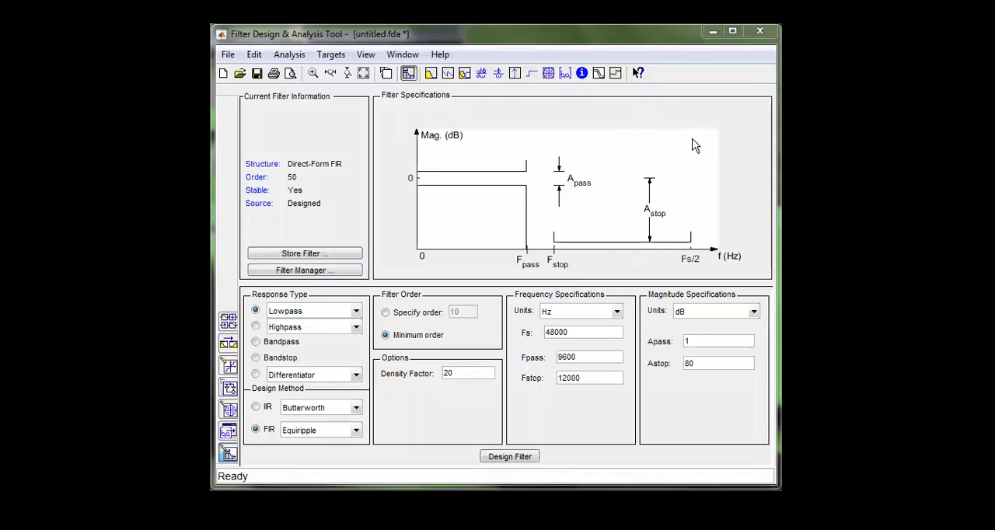
mouse_move(749, 140)
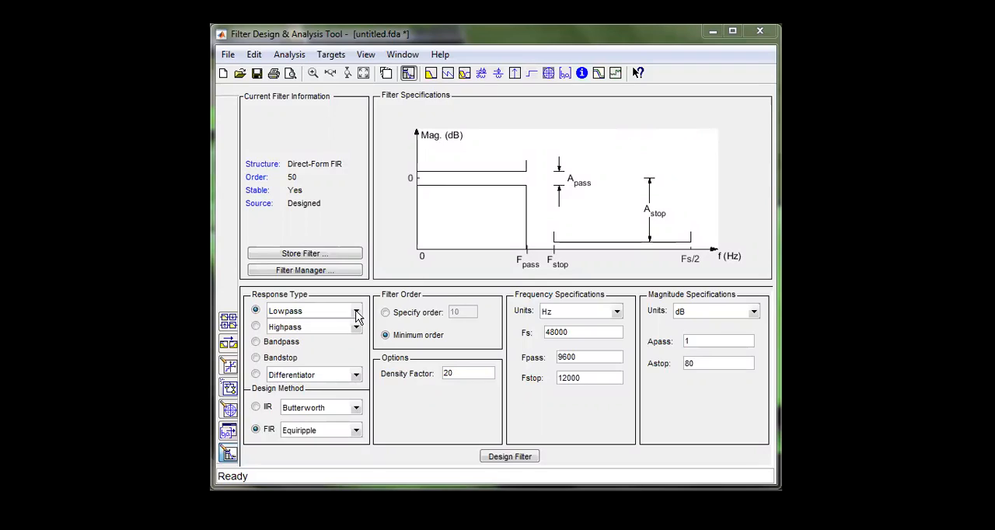
mouse_move(400, 264)
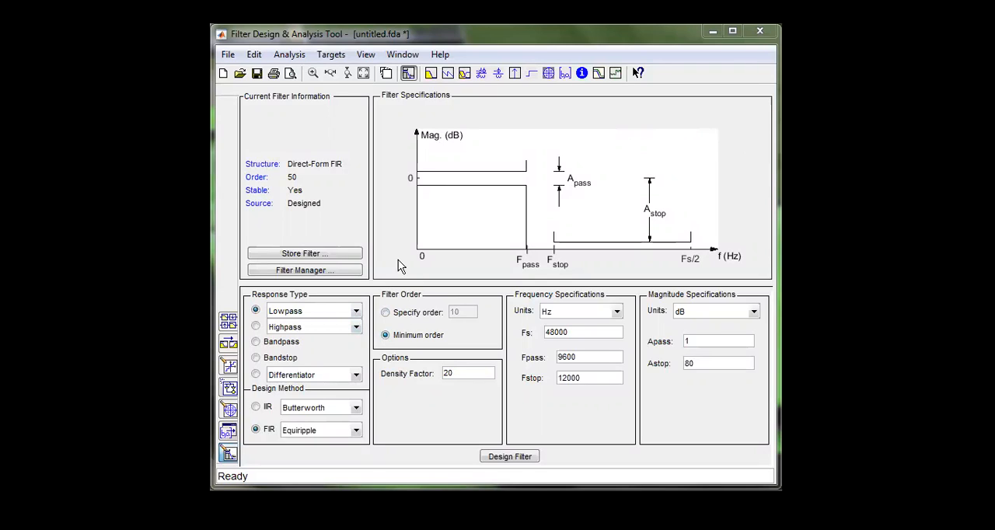
mouse_move(367, 50)
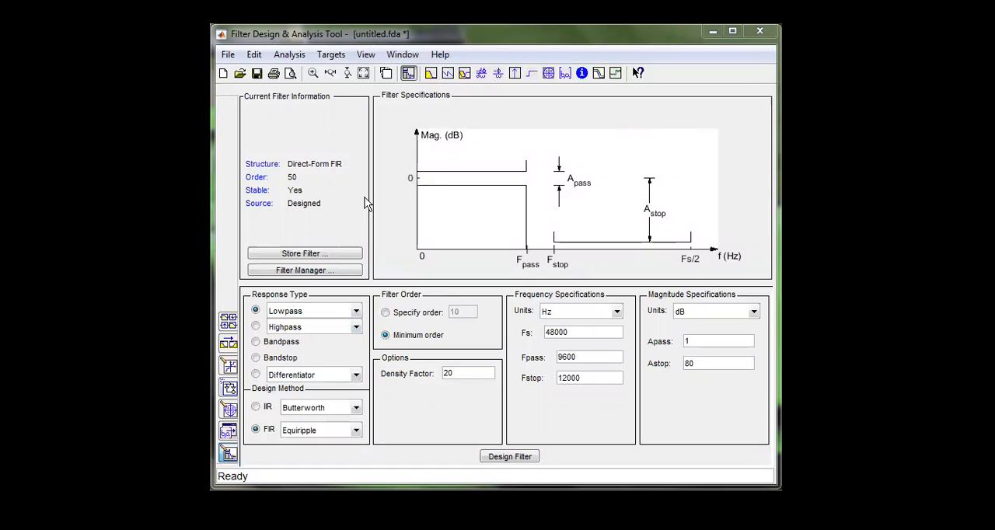
mouse_move(627, 195)
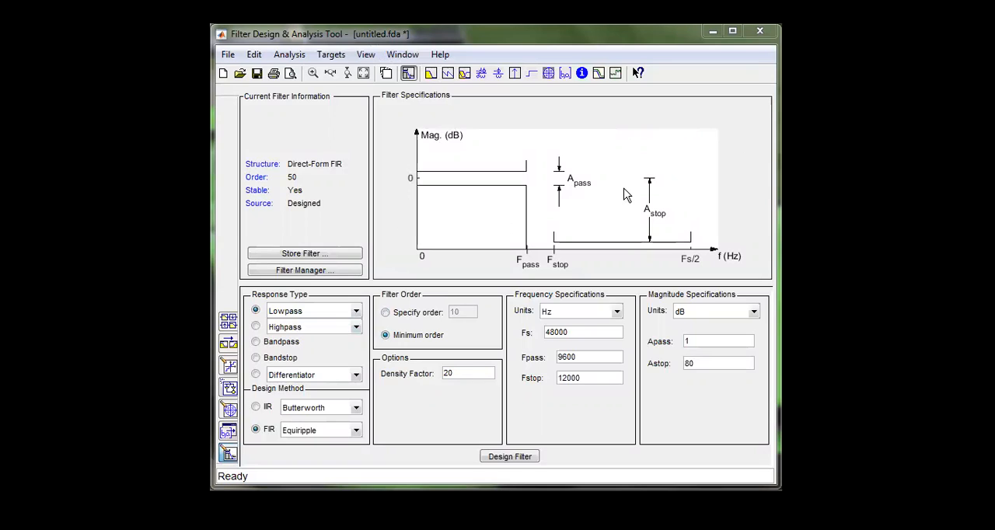
mouse_move(578, 200)
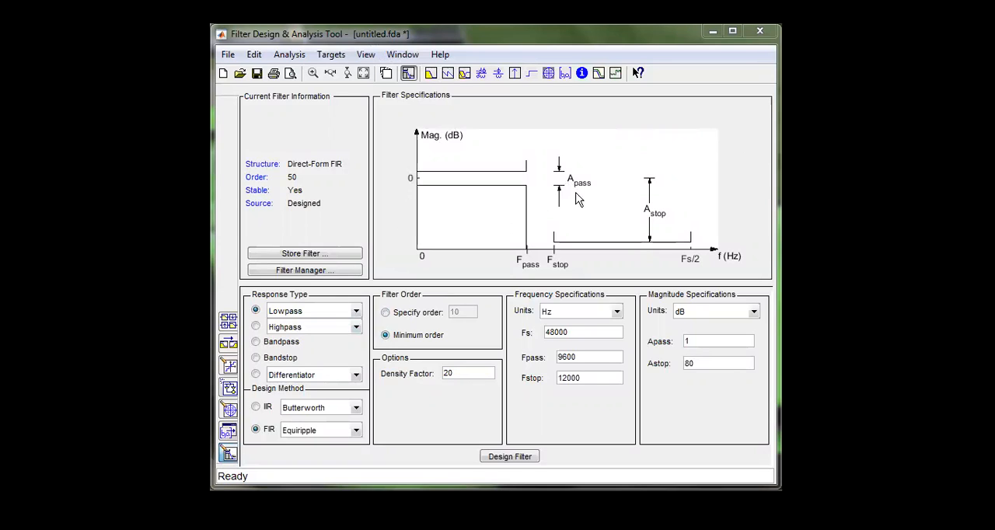
mouse_move(615, 267)
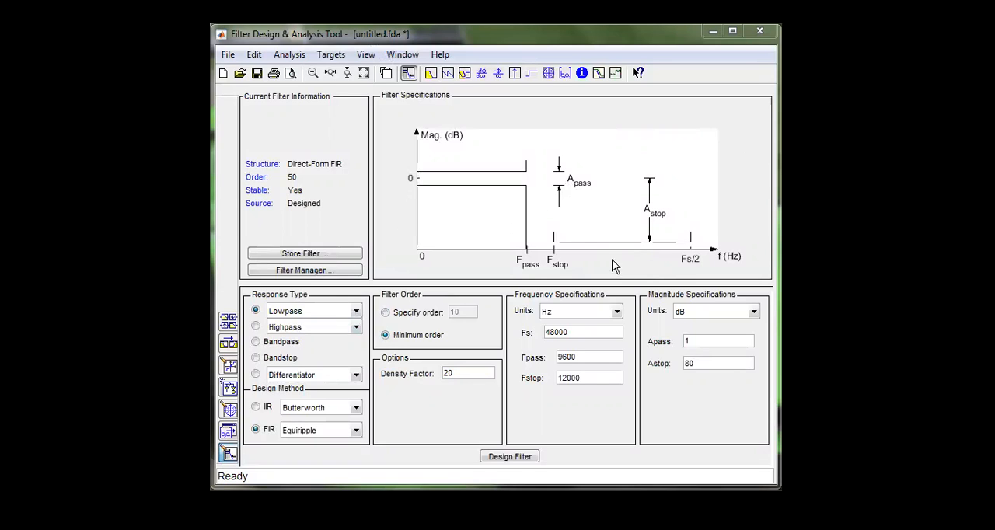
mouse_move(437, 190)
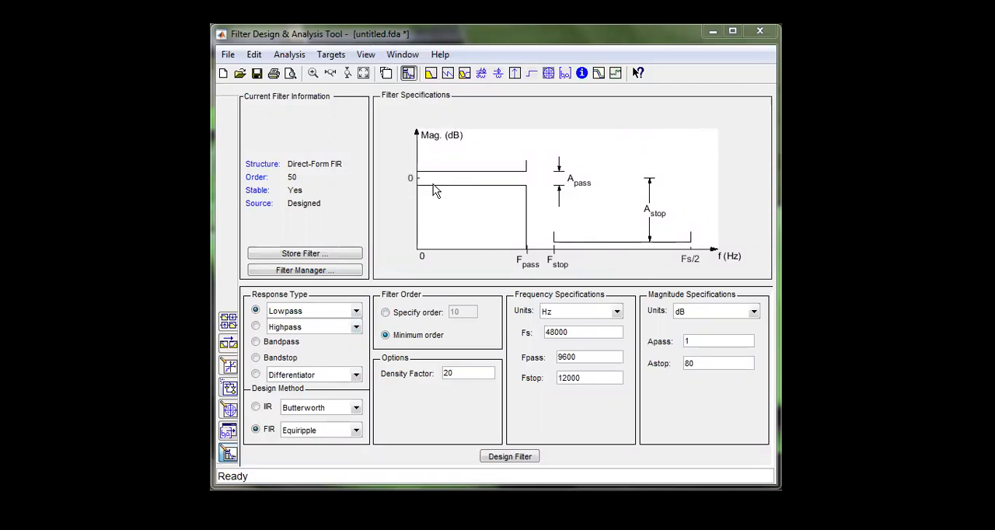
mouse_move(505, 184)
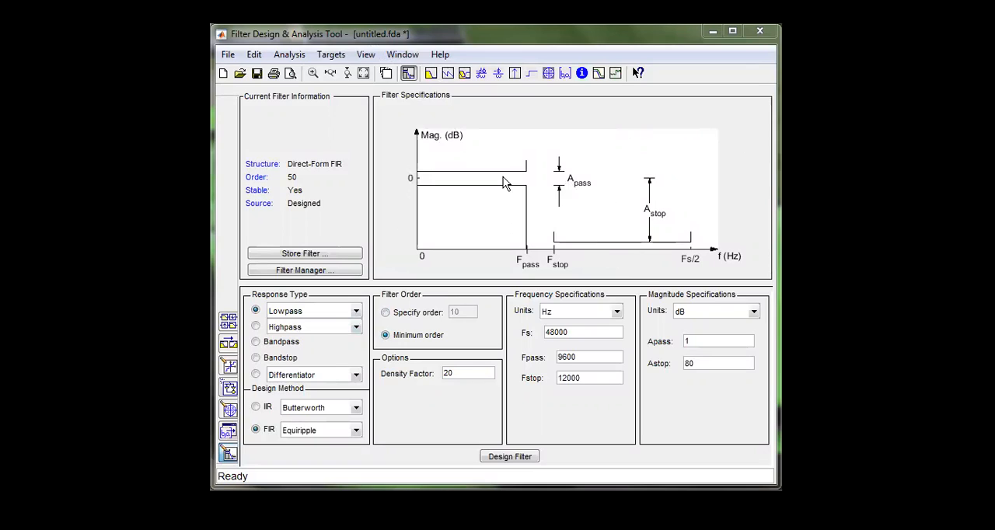
mouse_move(509, 193)
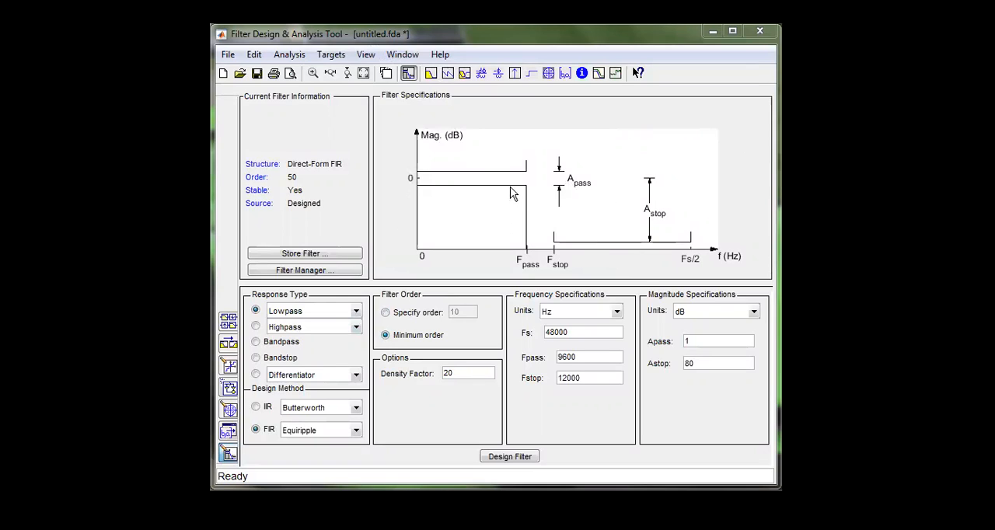
mouse_move(633, 254)
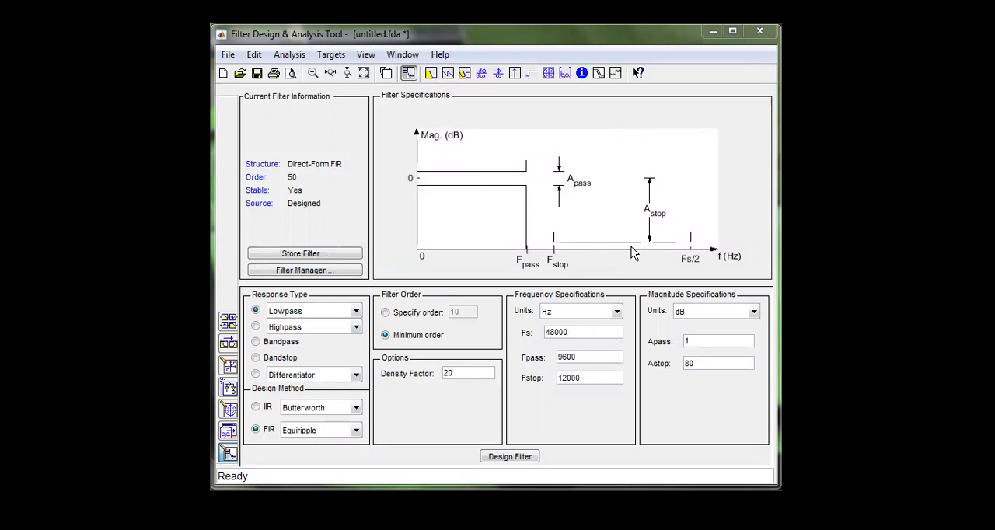
mouse_move(571, 249)
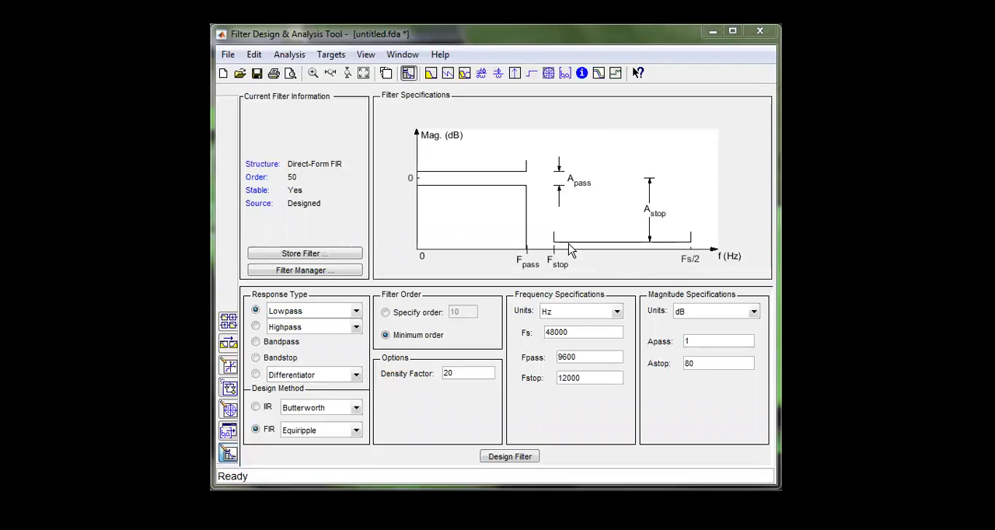
mouse_move(550, 245)
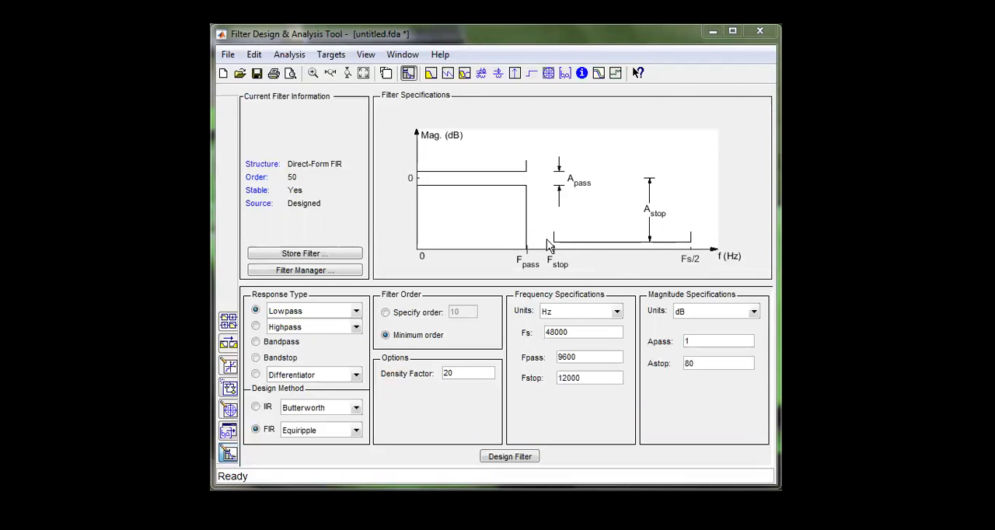
mouse_move(478, 179)
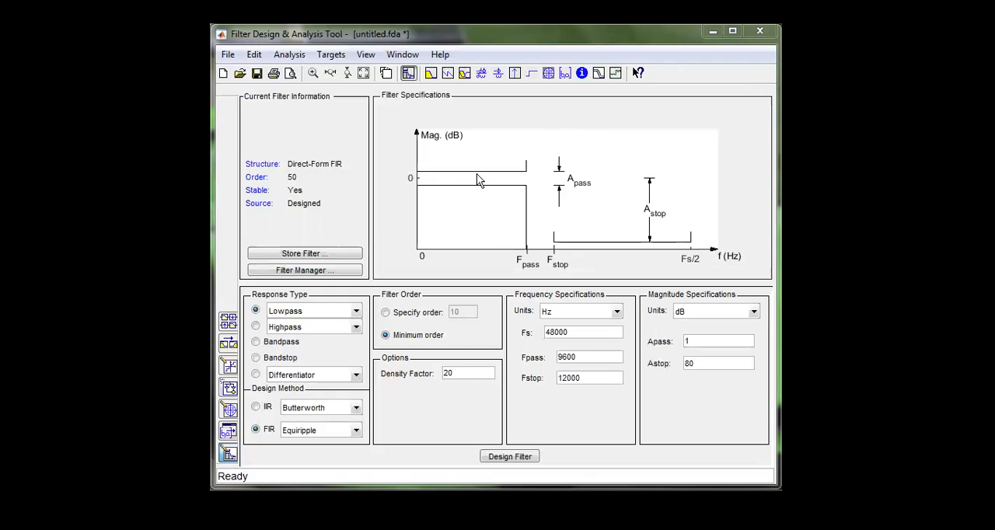
mouse_move(531, 194)
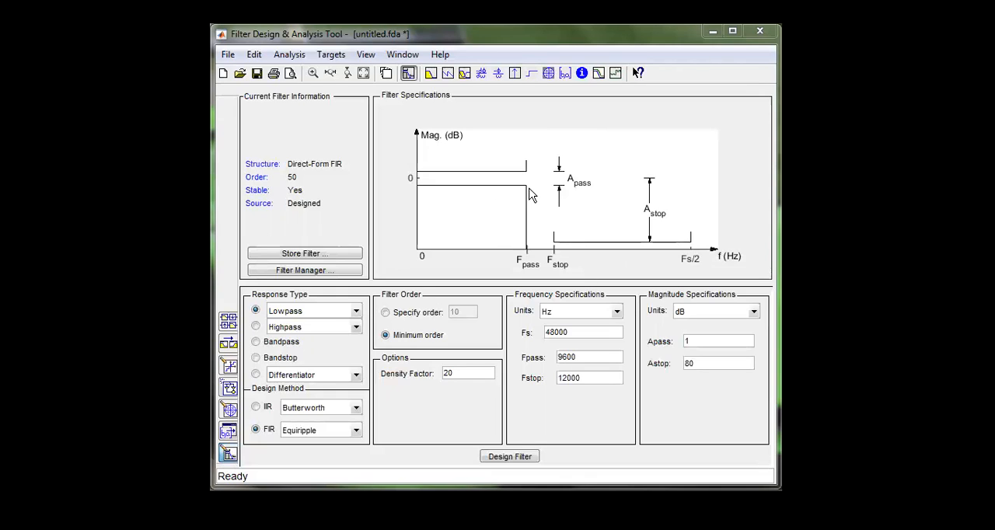
mouse_move(426, 172)
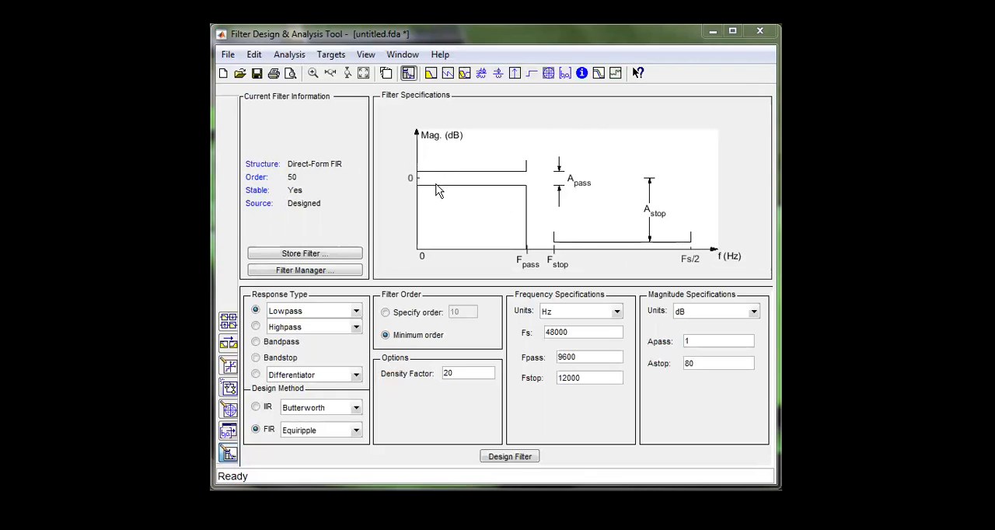
mouse_move(433, 186)
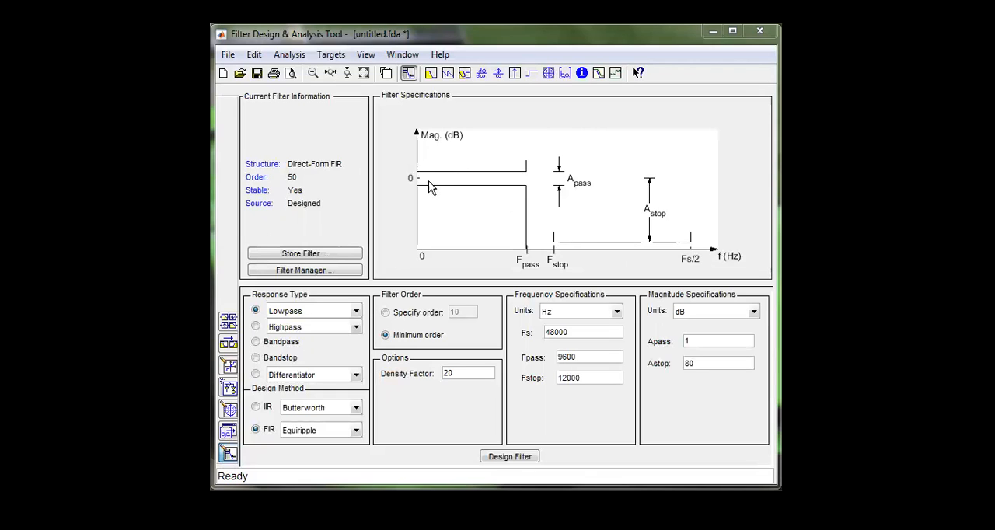
mouse_move(490, 173)
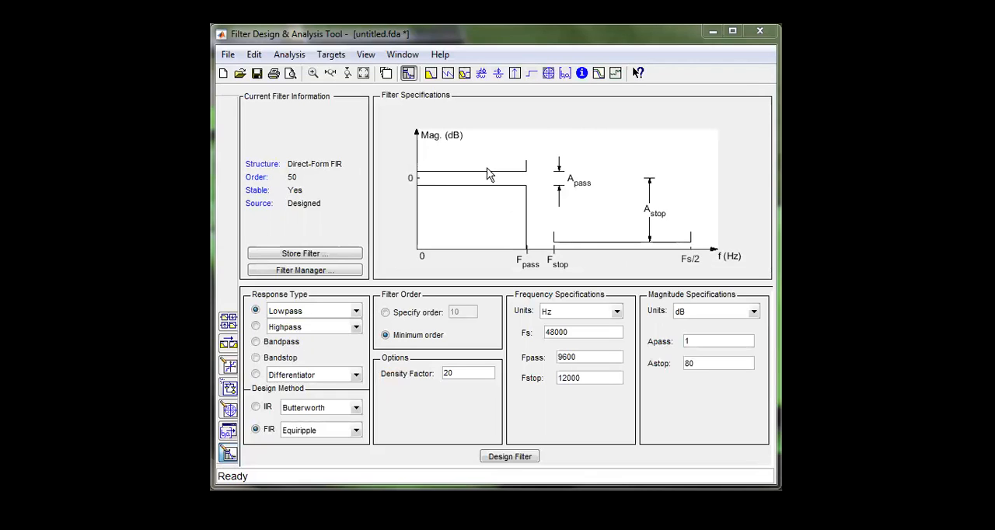
mouse_move(590, 207)
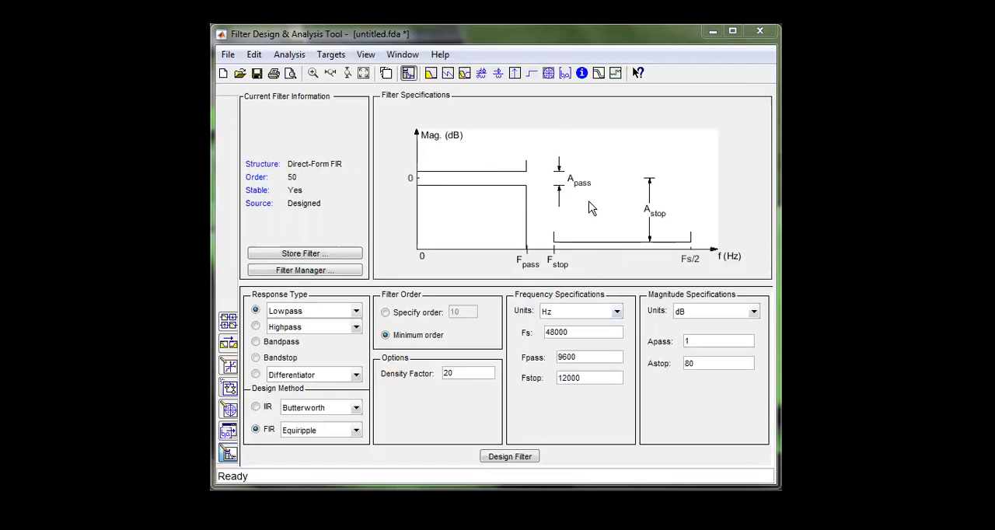
mouse_move(520, 238)
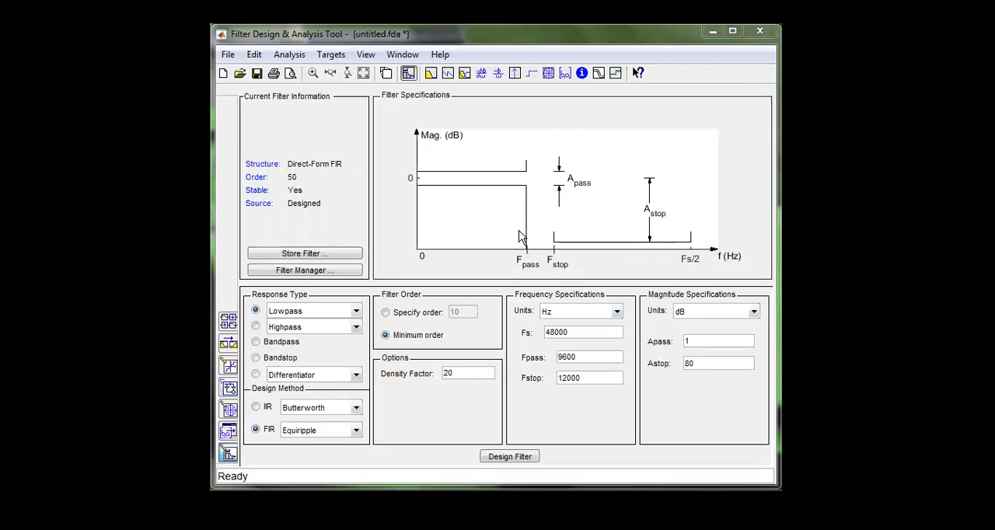
mouse_move(552, 240)
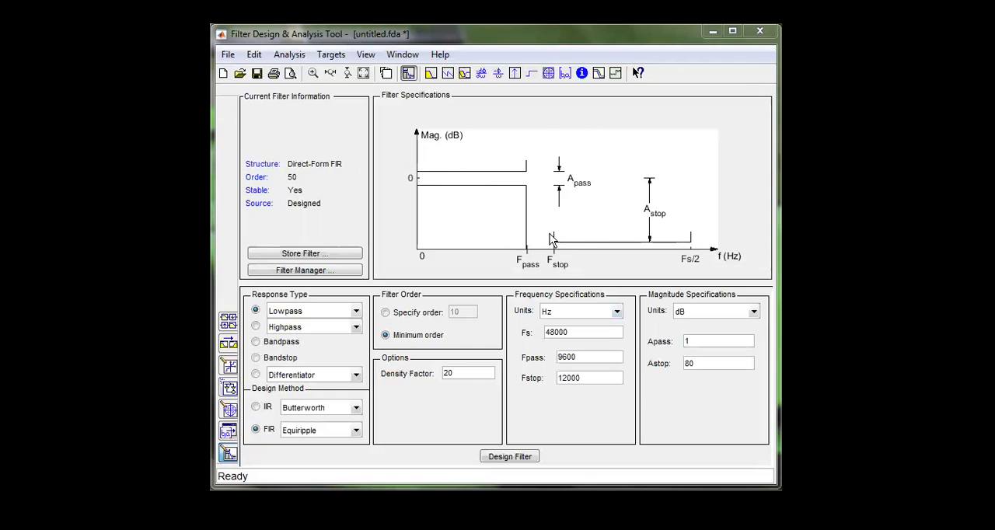
mouse_move(571, 247)
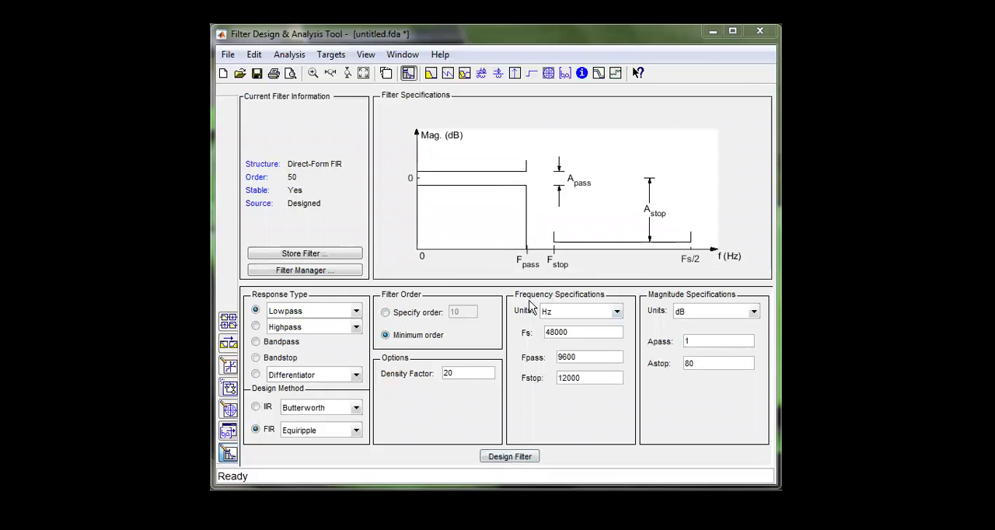
mouse_move(528, 389)
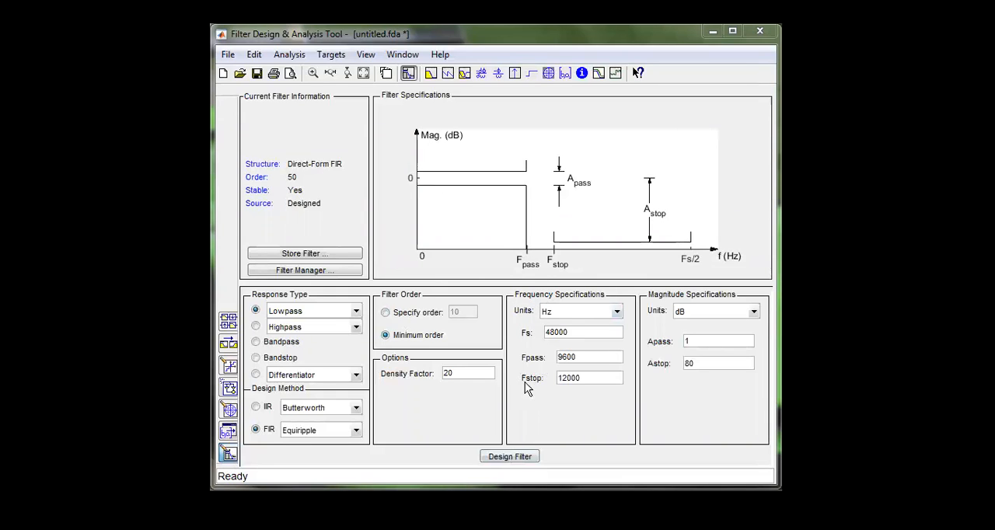
mouse_move(563, 393)
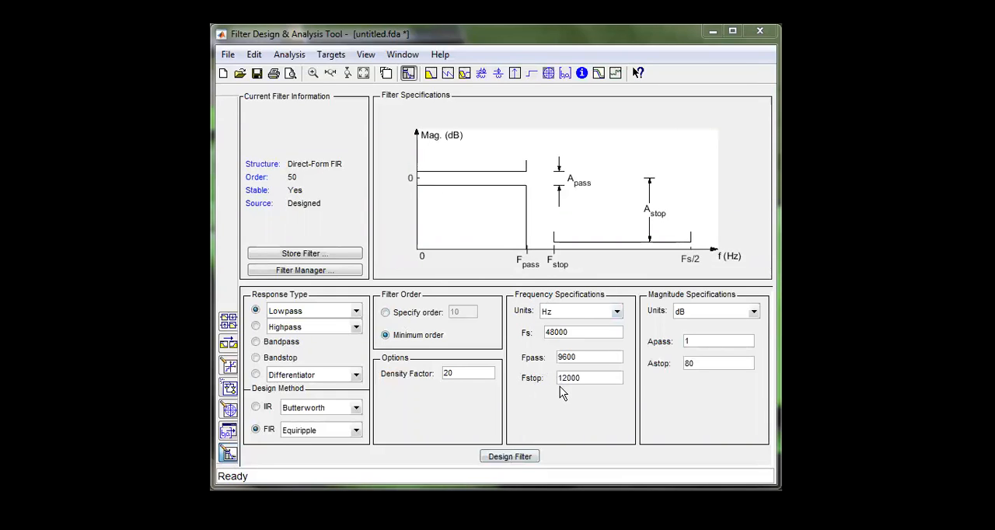
mouse_move(677, 387)
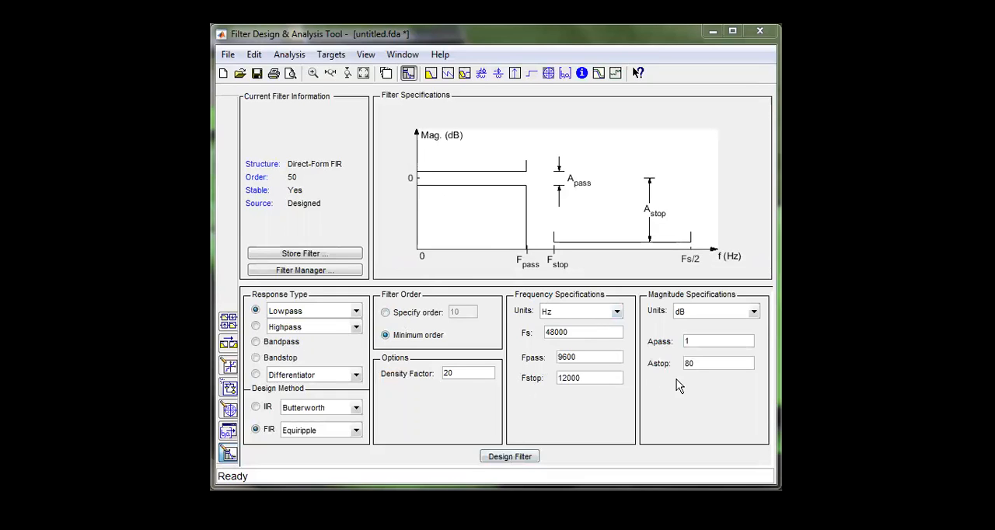
- Design the default lowpass FIR equiripple filter with Fs 48000, Fpass 9600, Fstop 12000
left_click(718, 341)
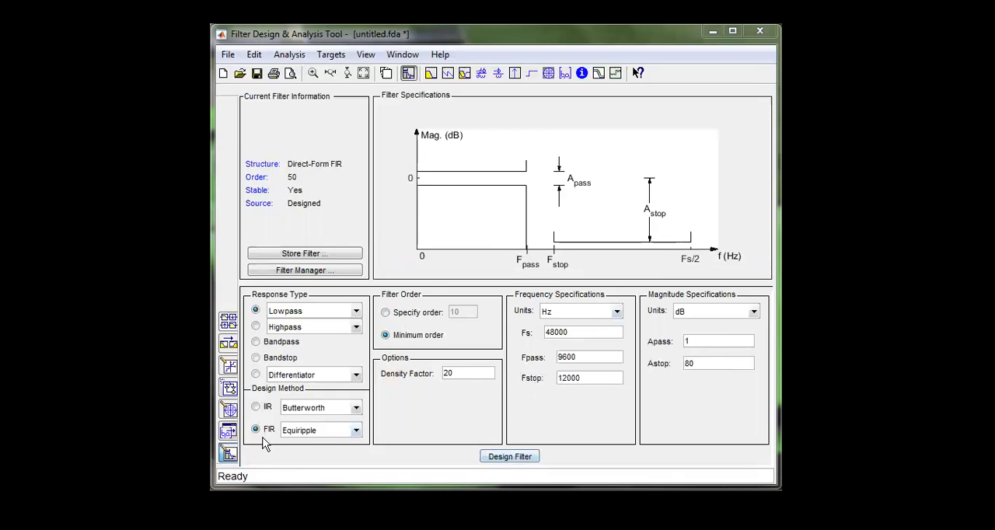
mouse_move(347, 422)
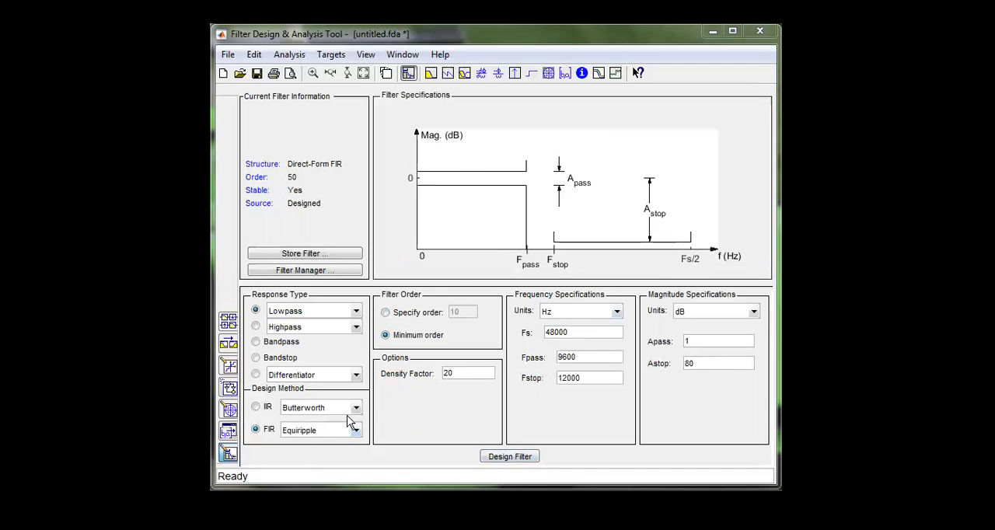
left_click(509, 456)
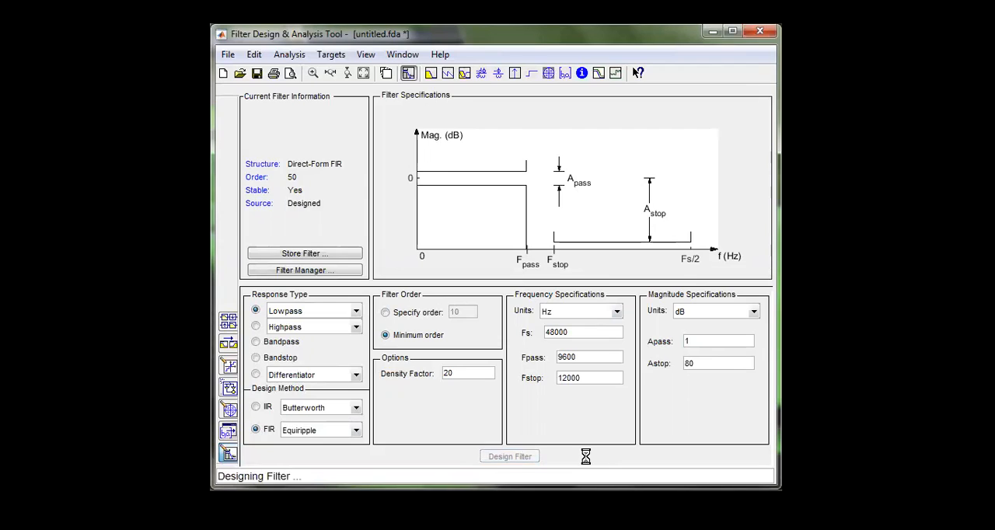
- Let the order-50 lowpass design finish and check its roughly -80 dB stopband above 12 kHz
left_click(509, 456)
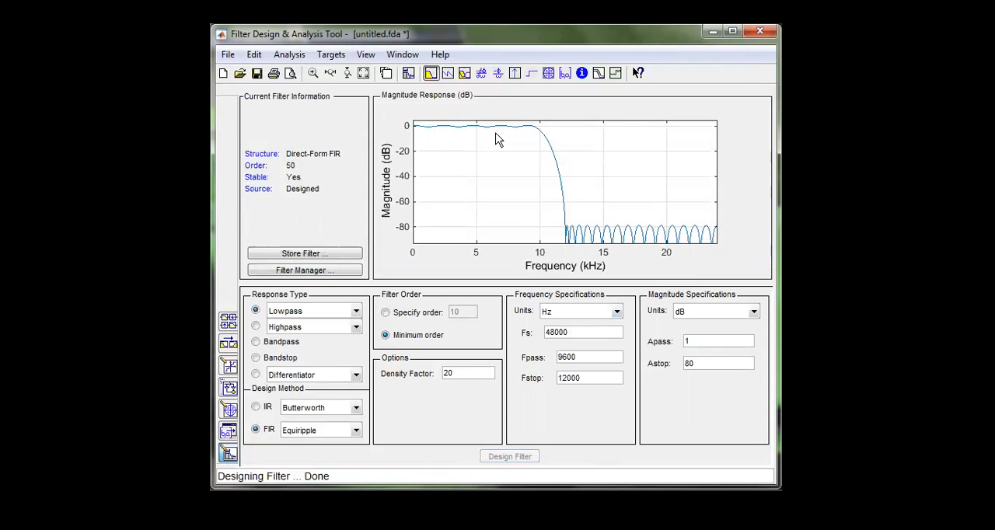
mouse_move(570, 237)
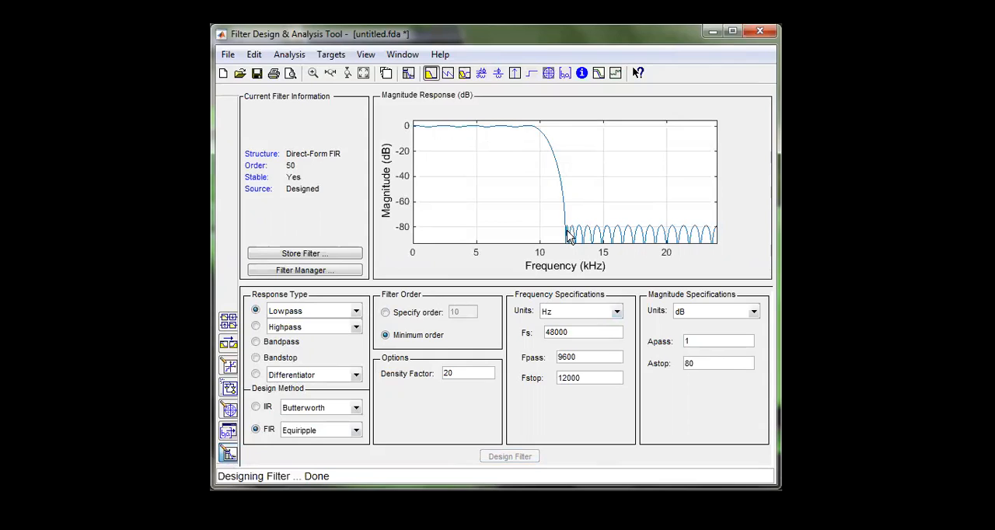
mouse_move(714, 240)
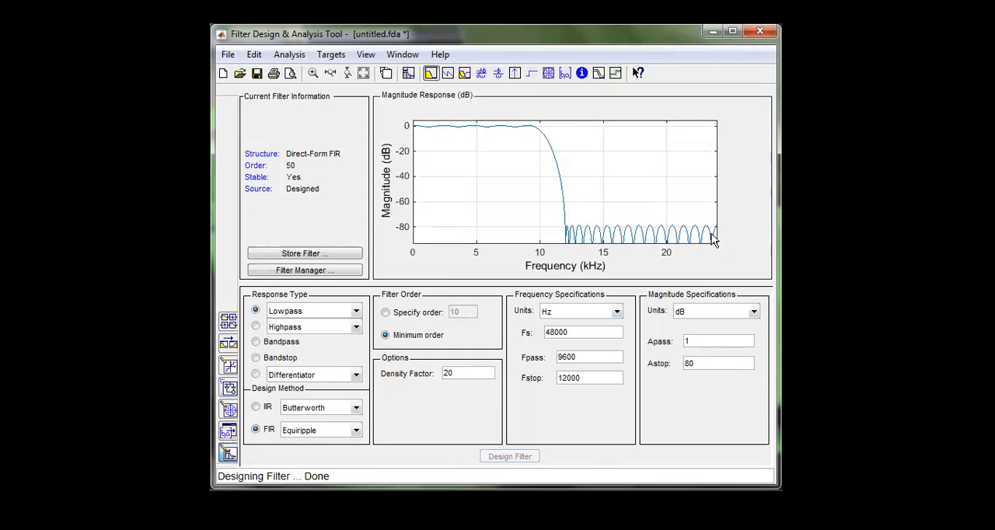
mouse_move(718, 267)
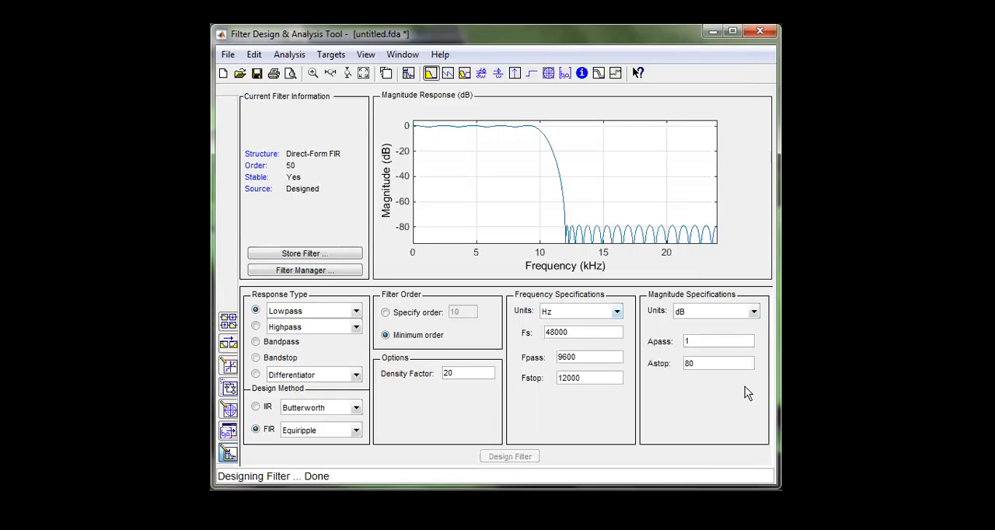
- Set Apass to 2 dB and redesign the lowpass filter
left_click(718, 340)
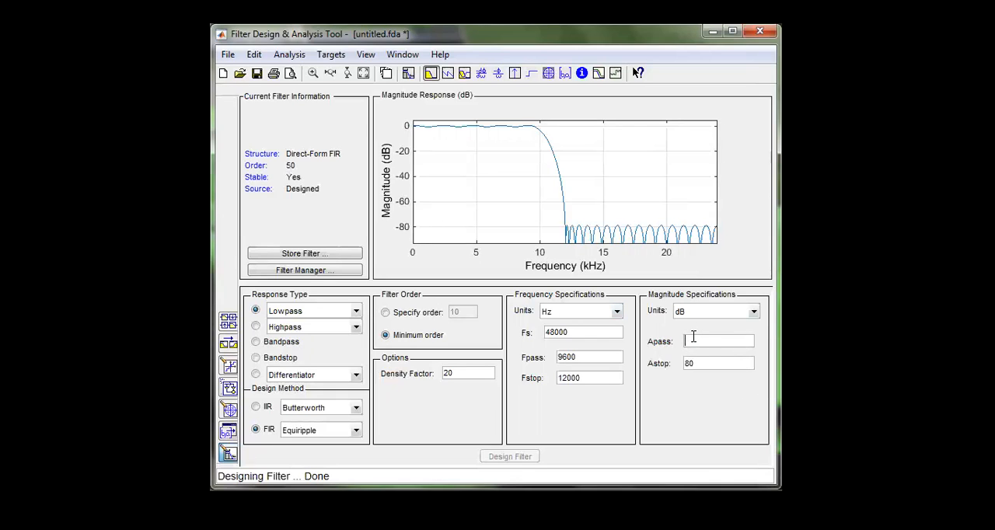
type("2")
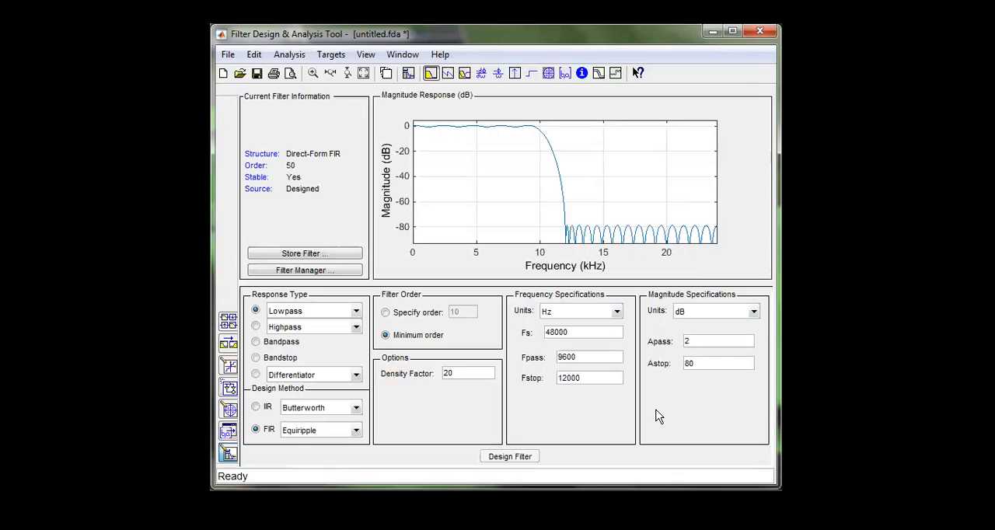
left_click(509, 456)
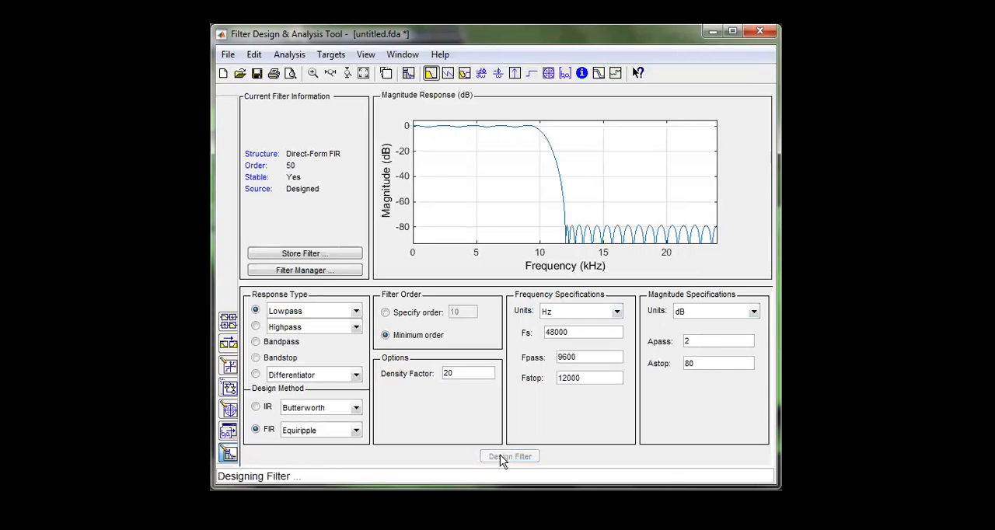
left_click(510, 456)
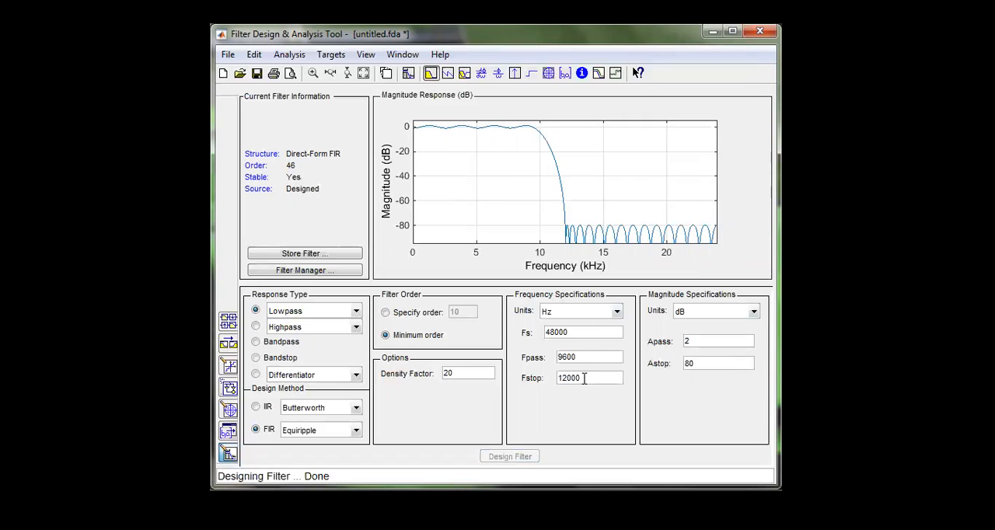
- Redesign with Astop 60 for an order-35 lowpass, then switch the response to Highpass
left_click(718, 363)
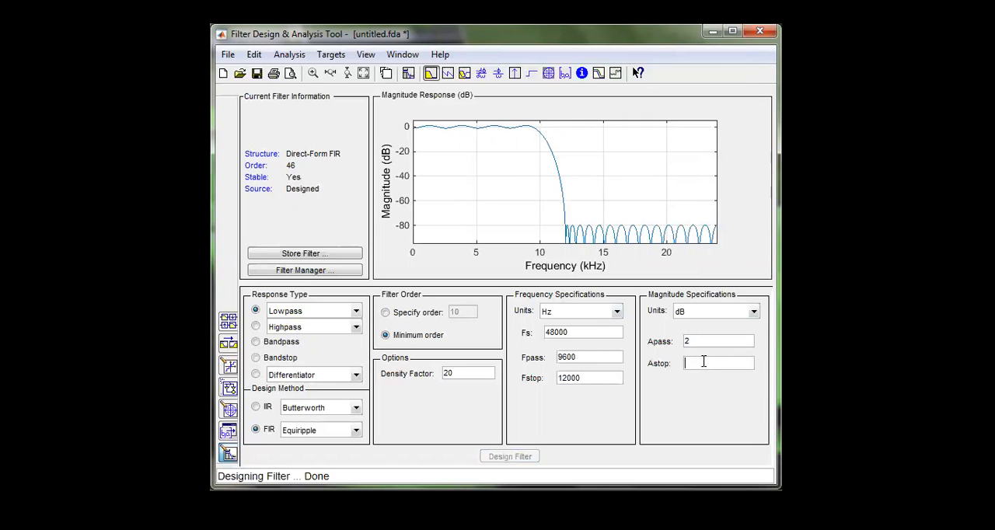
type("60")
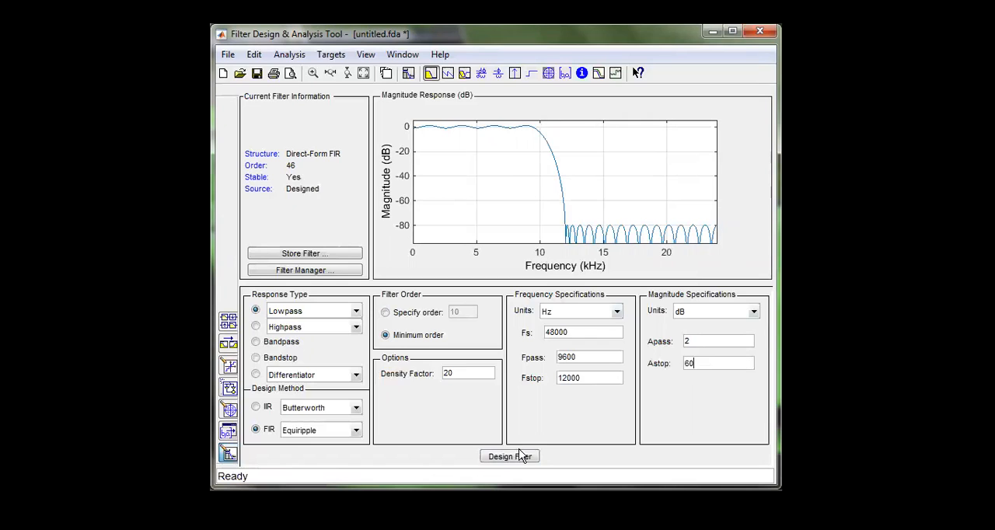
left_click(509, 456)
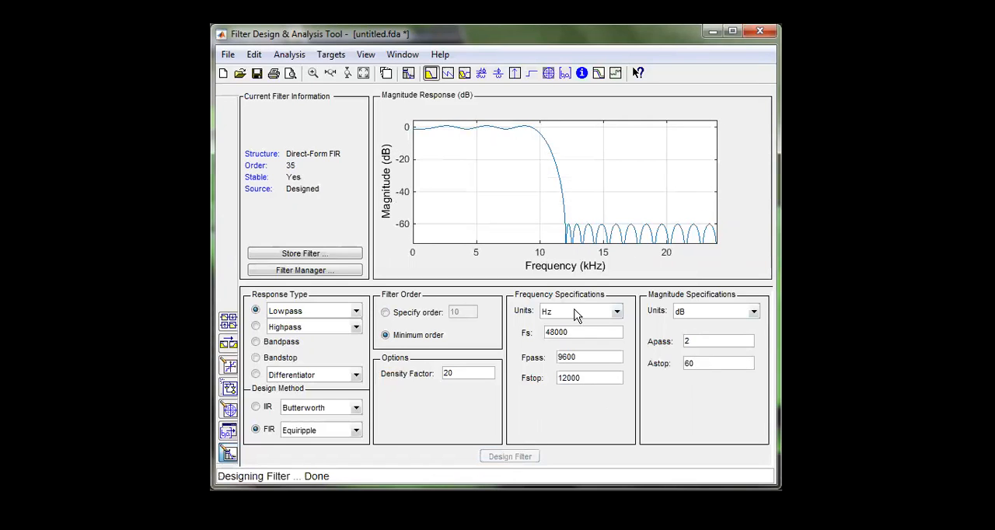
mouse_move(330, 186)
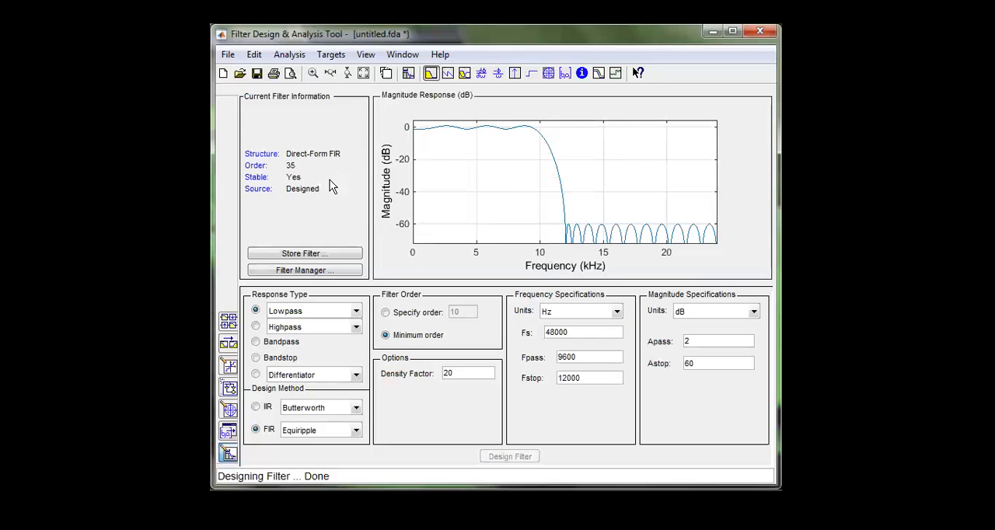
mouse_move(477, 218)
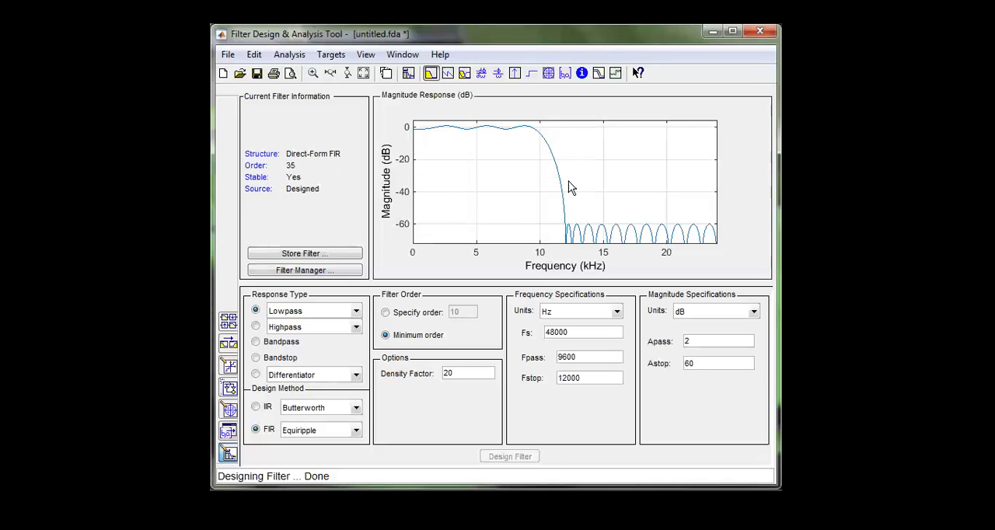
mouse_move(676, 237)
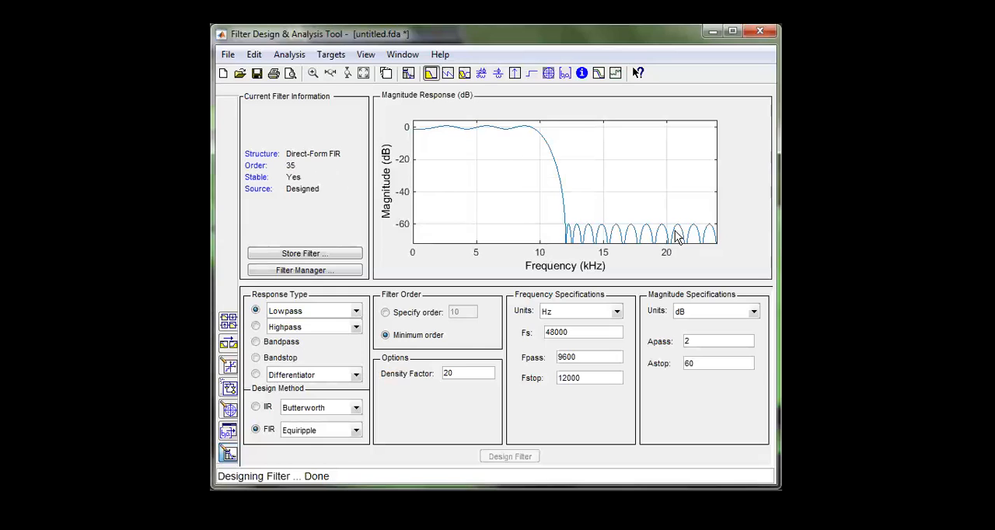
mouse_move(622, 188)
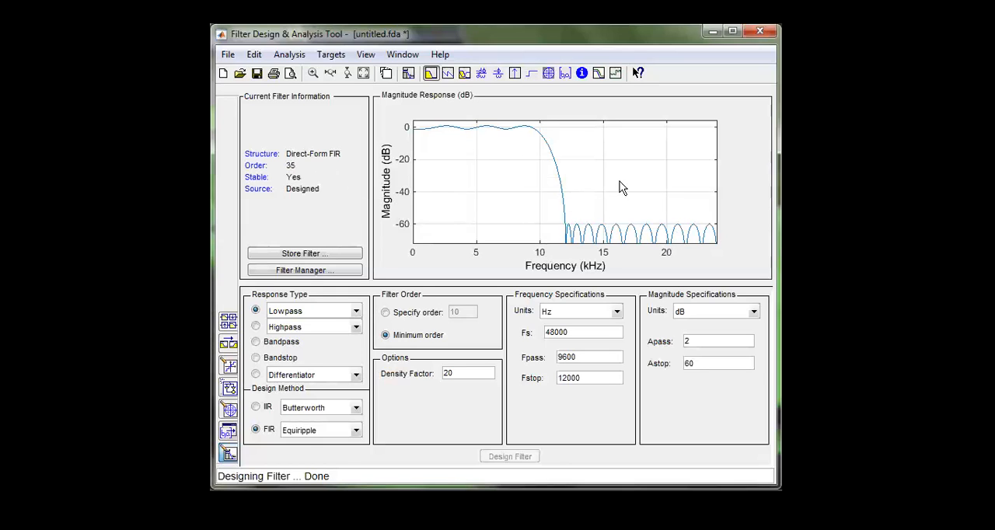
mouse_move(288, 175)
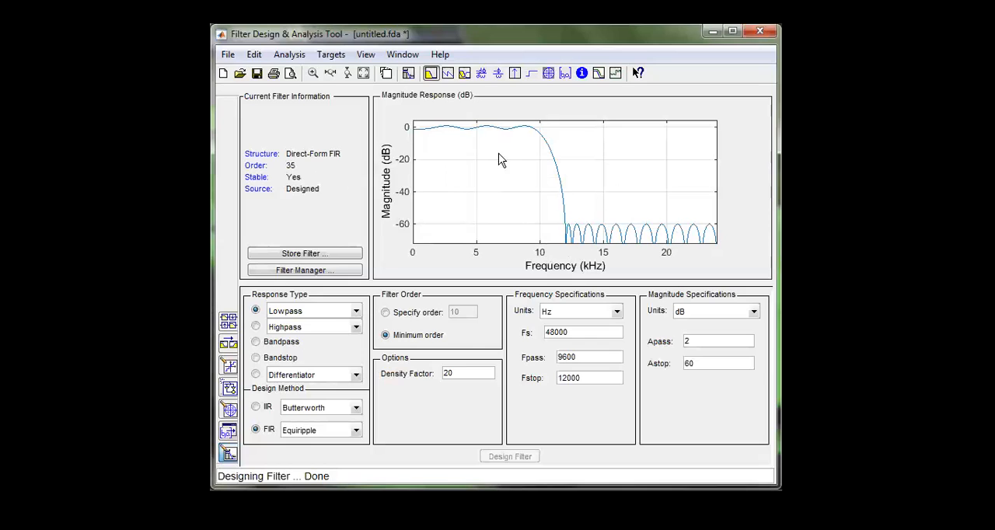
mouse_move(610, 216)
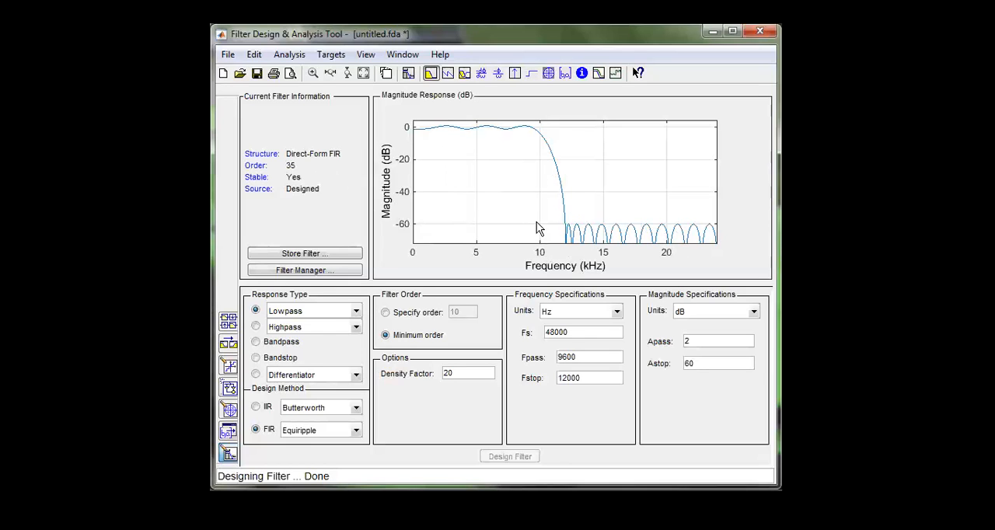
left_click(256, 327)
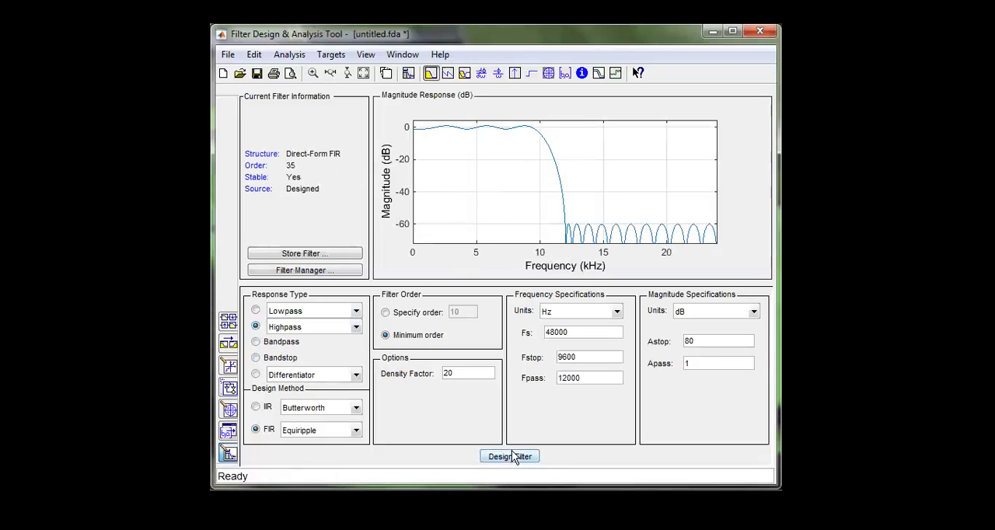
- Design the order-56 highpass and view its round-off noise spectrum and magnitude response estimate
left_click(509, 457)
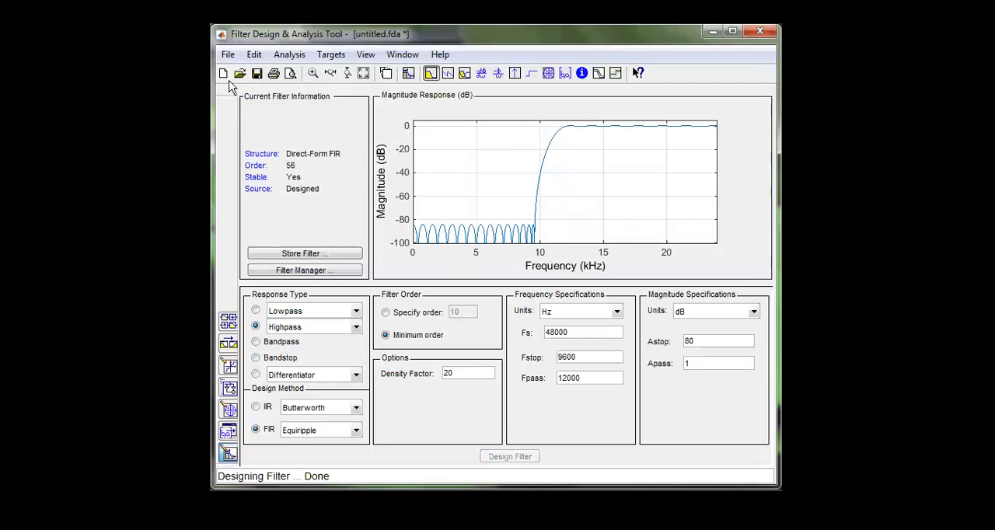
left_click(599, 73)
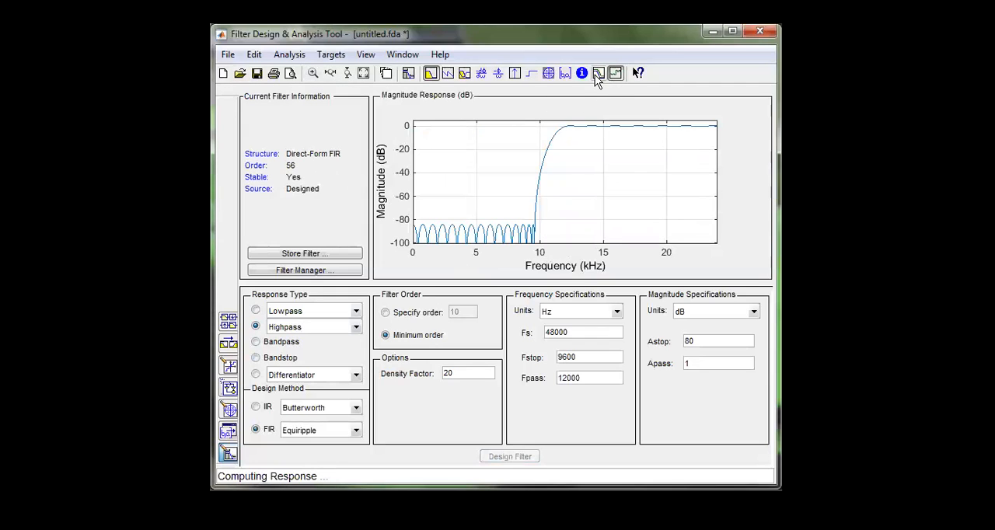
left_click(599, 73)
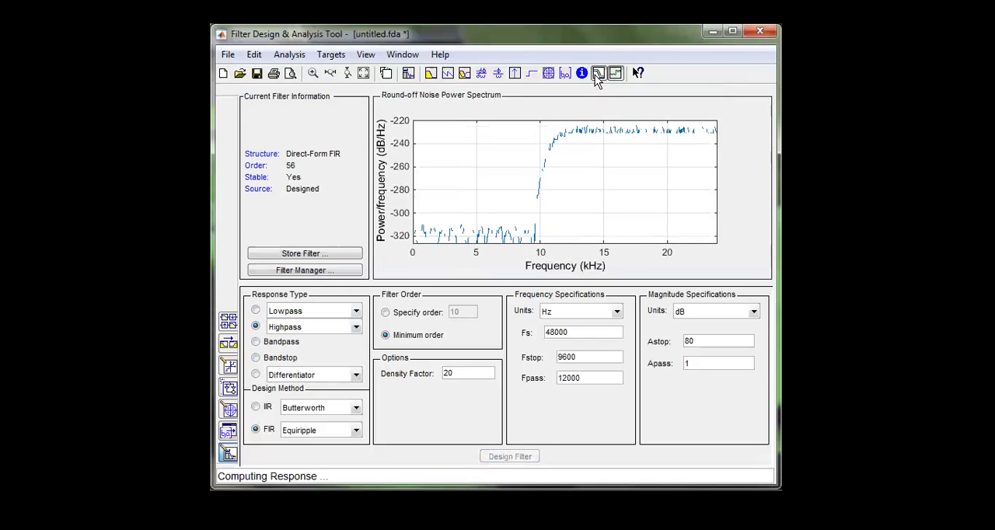
left_click(548, 73)
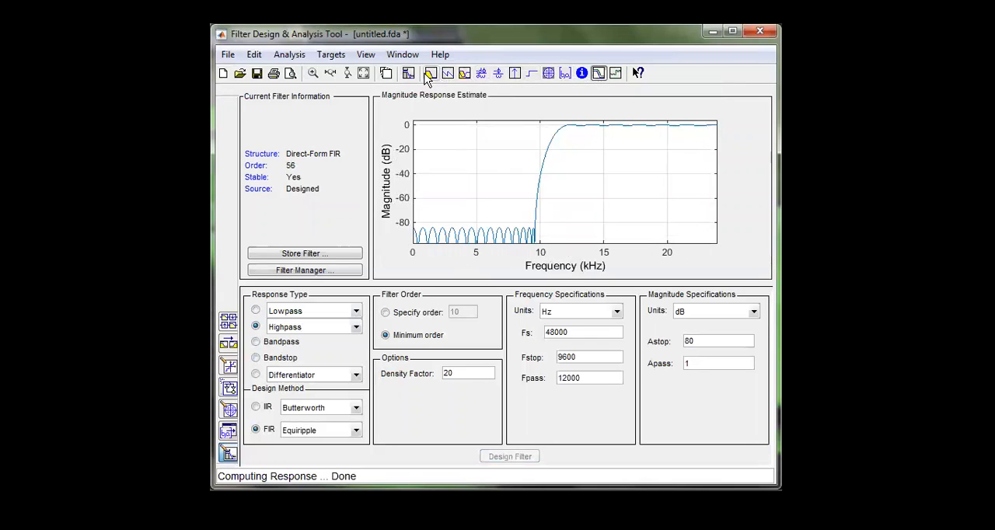
- Return to the filter specifications view and set the response type to Bandstop
left_click(408, 73)
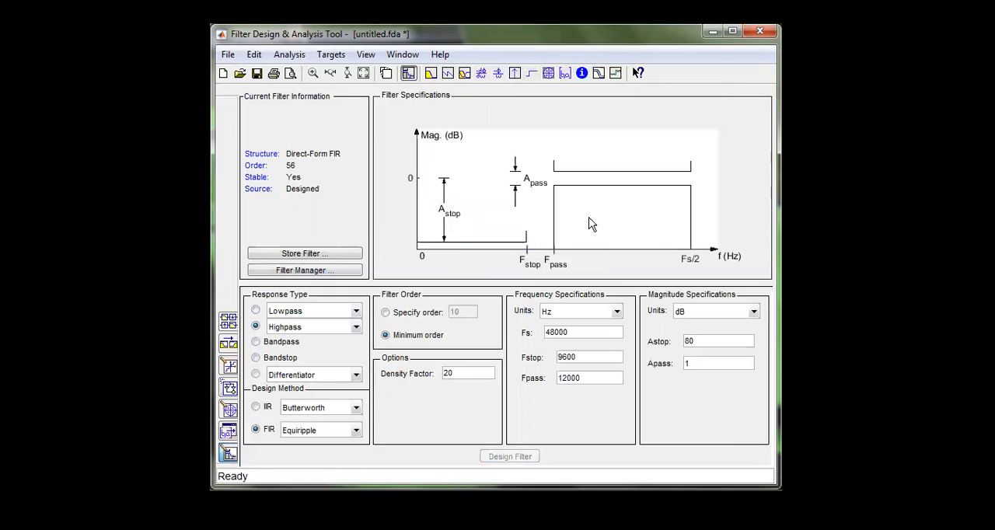
mouse_move(477, 235)
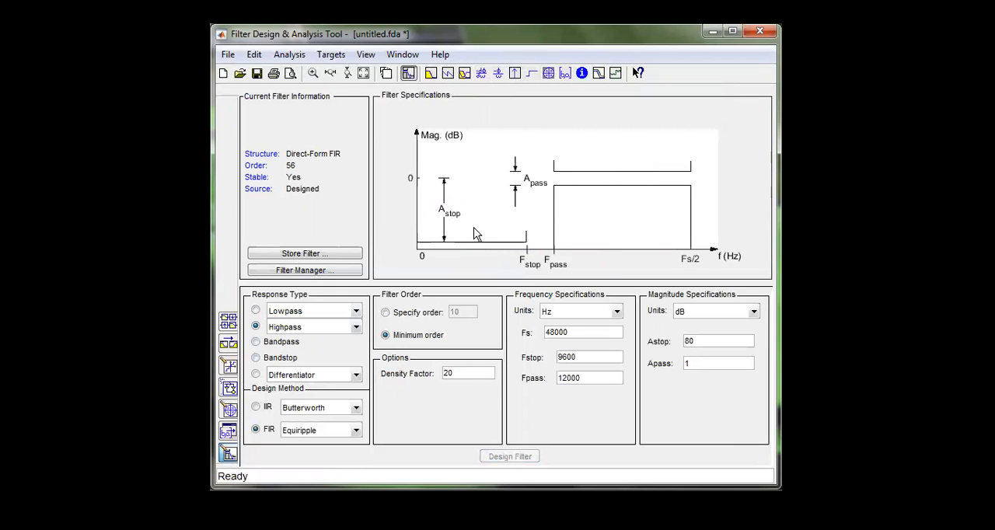
left_click(256, 342)
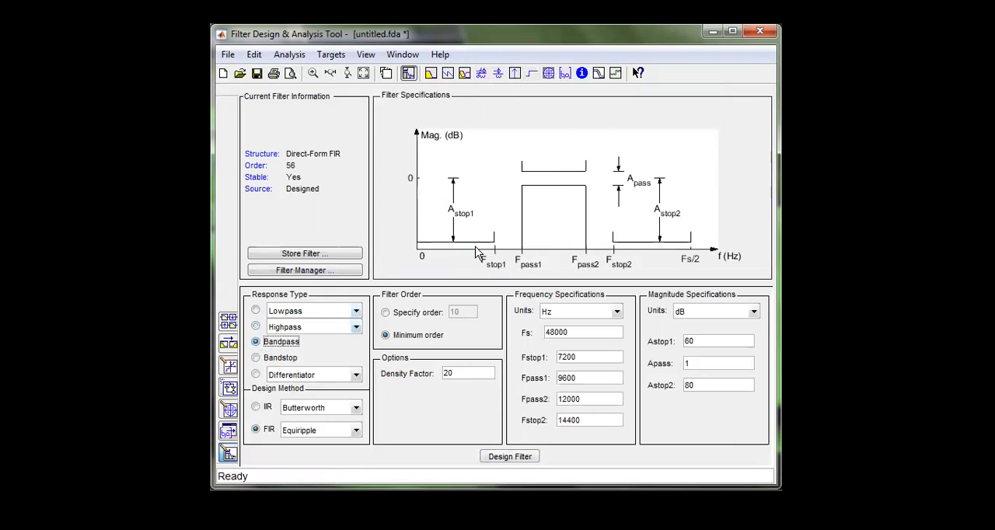
mouse_move(532, 192)
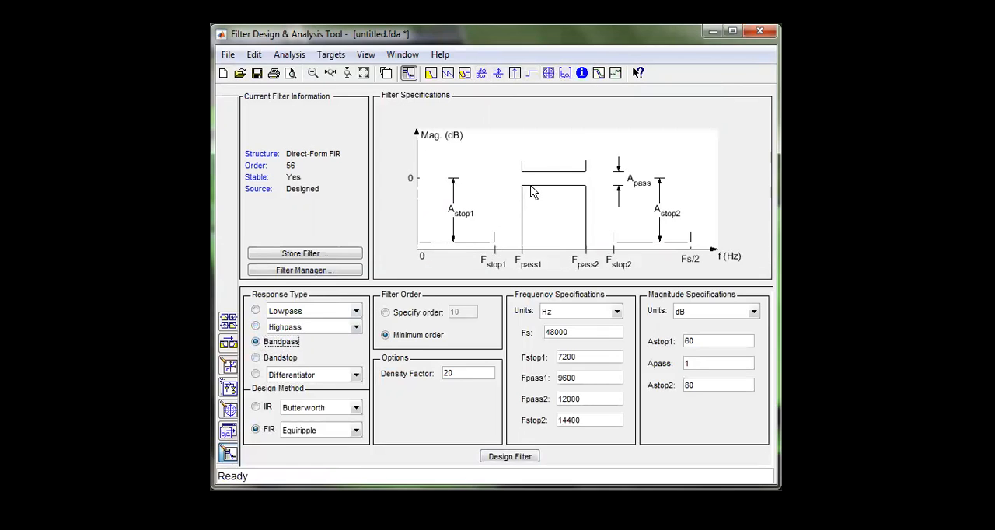
left_click(256, 358)
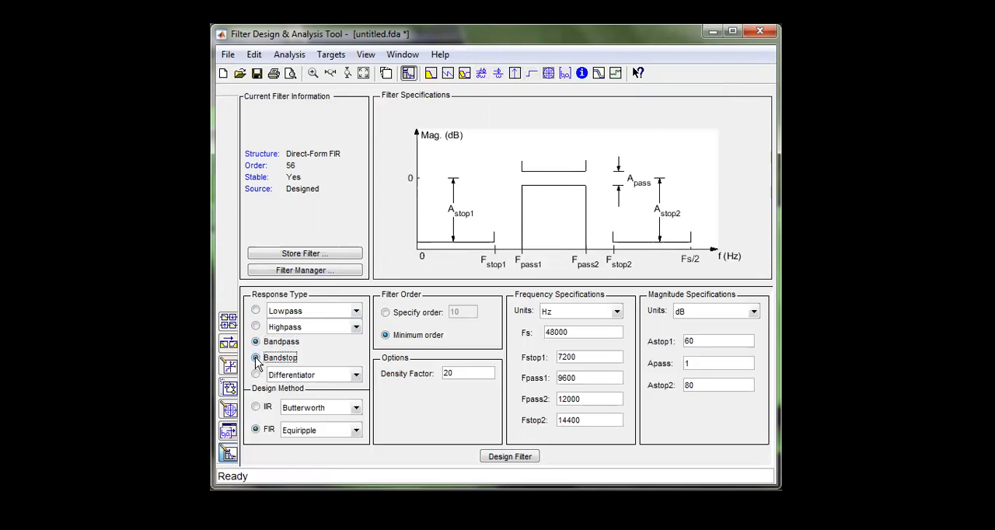
left_click(256, 358)
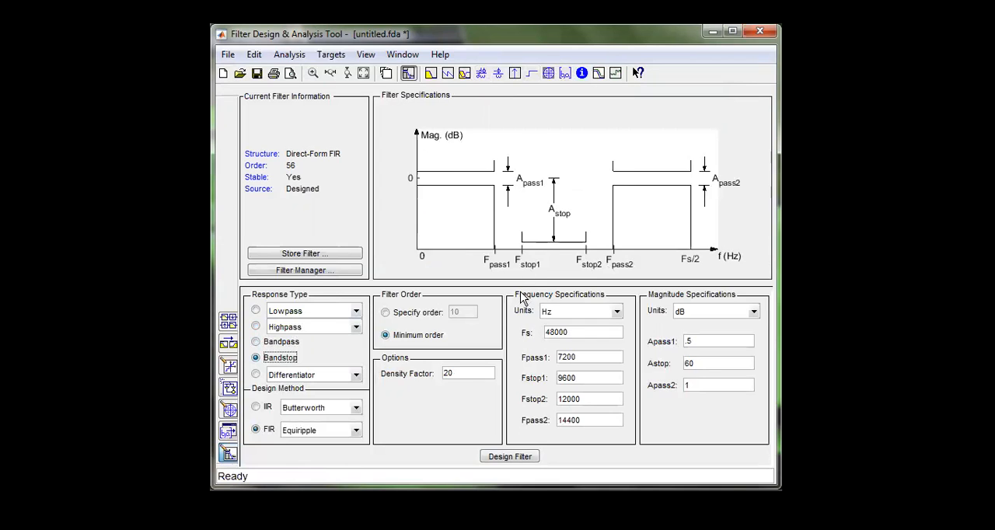
mouse_move(228, 54)
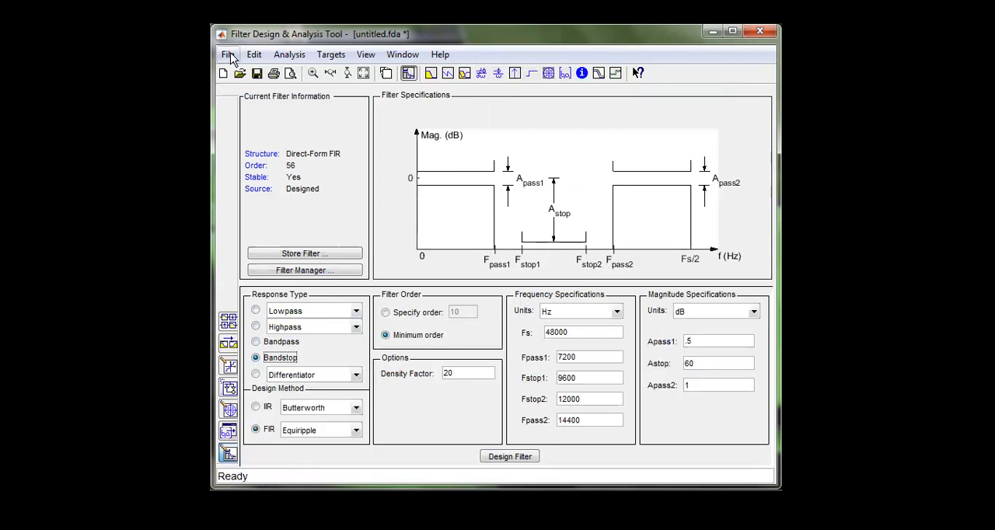
left_click(228, 54)
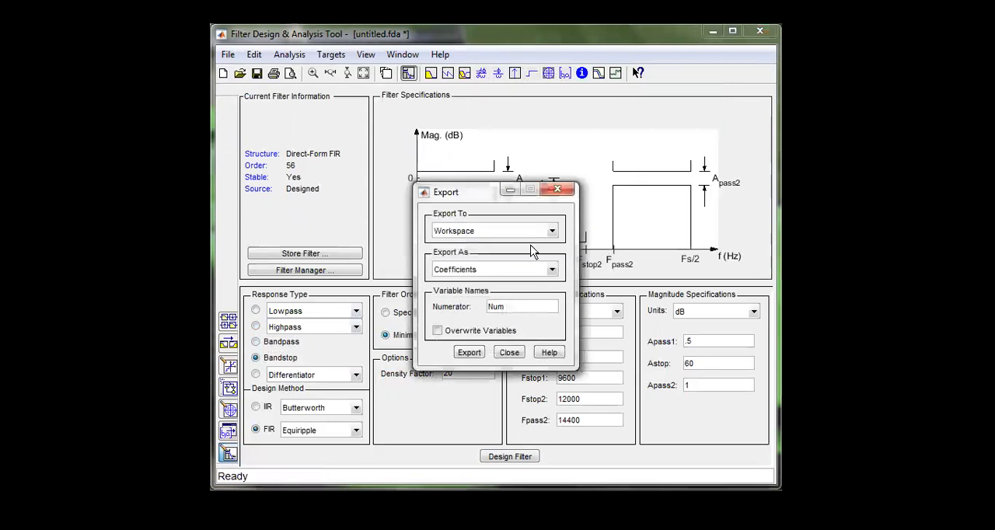
mouse_move(531, 319)
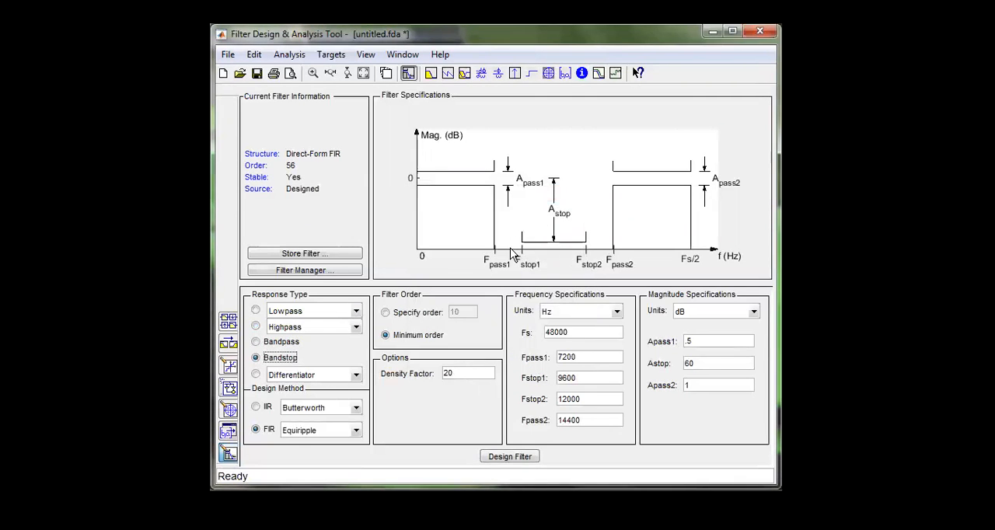
mouse_move(515, 270)
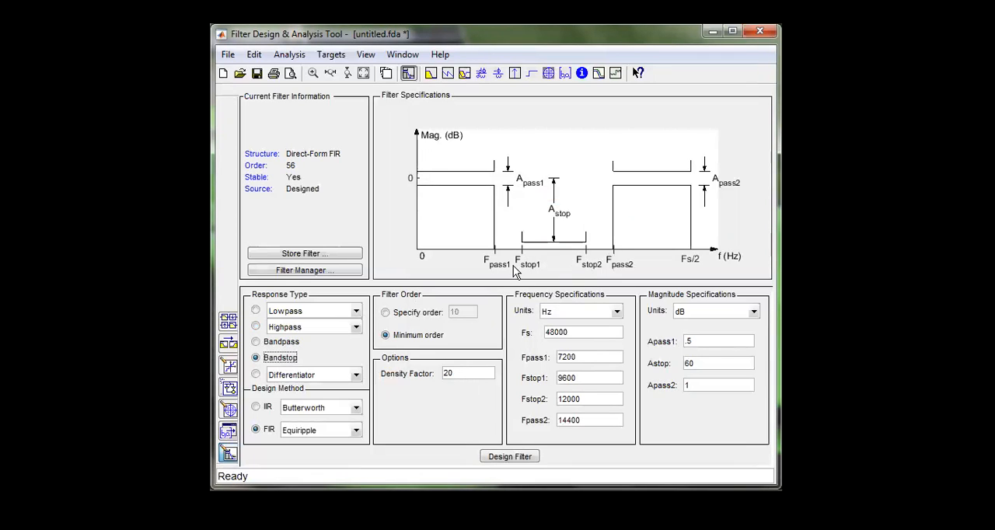
mouse_move(457, 249)
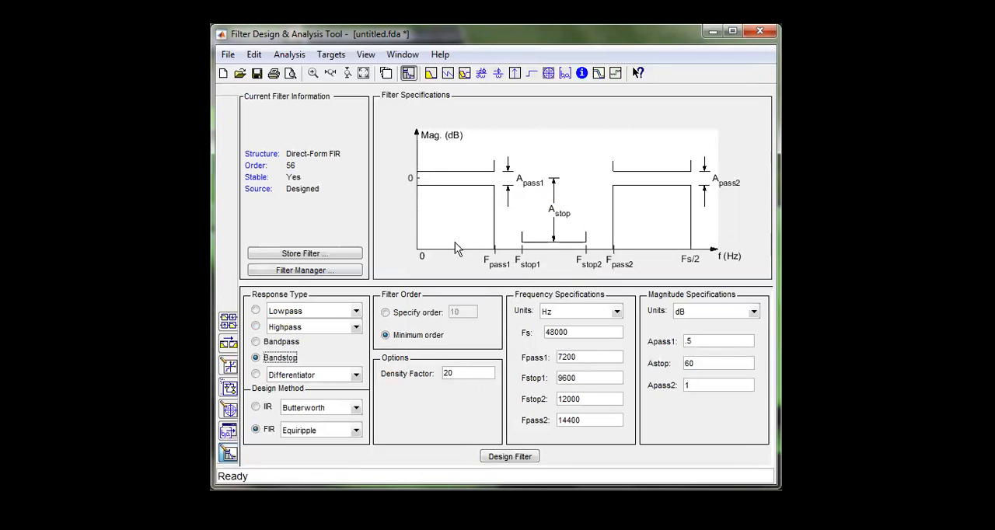
mouse_move(527, 282)
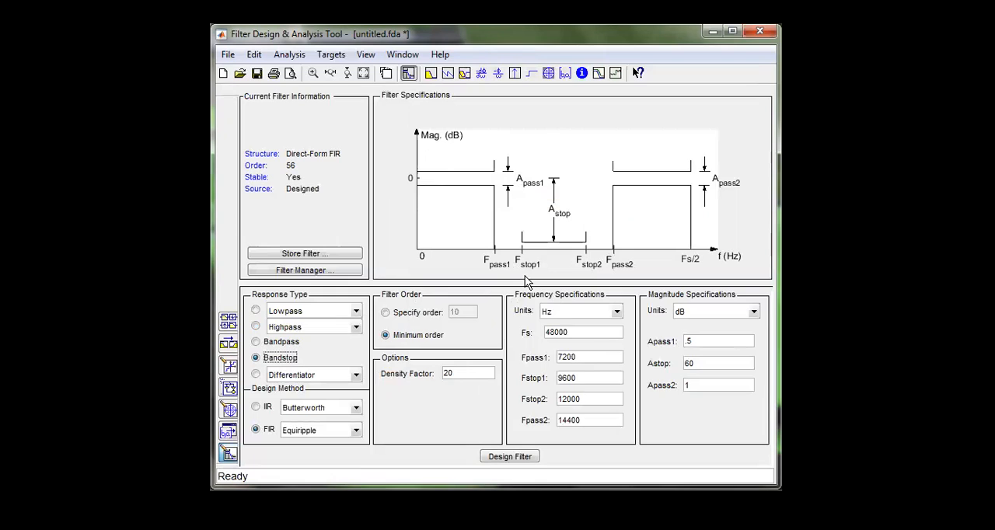
mouse_move(373, 229)
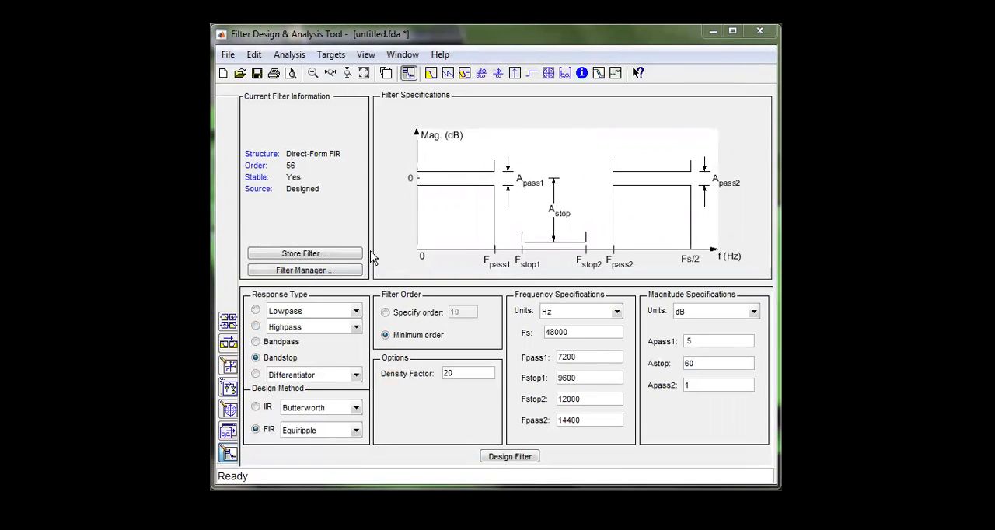
mouse_move(665, 263)
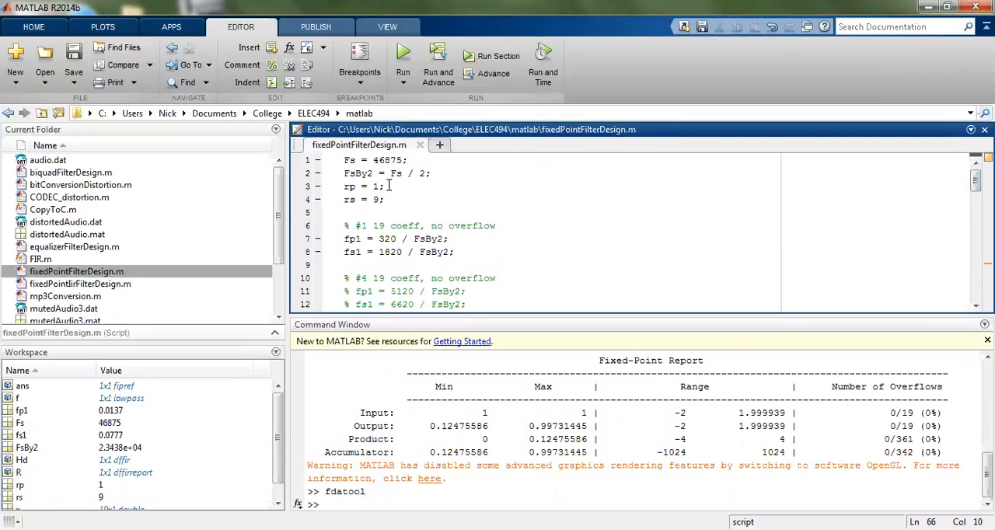
mouse_move(389, 185)
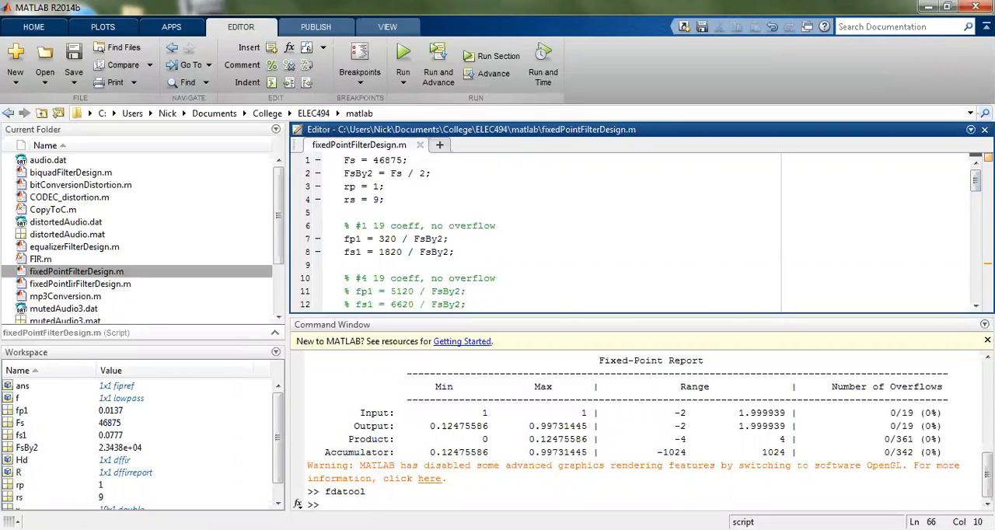
- Scroll fixedPointFilterDesign.m from the fdesign.lowpass and set(Hd) lines to the qreport/fipref code
scroll("down", 3)
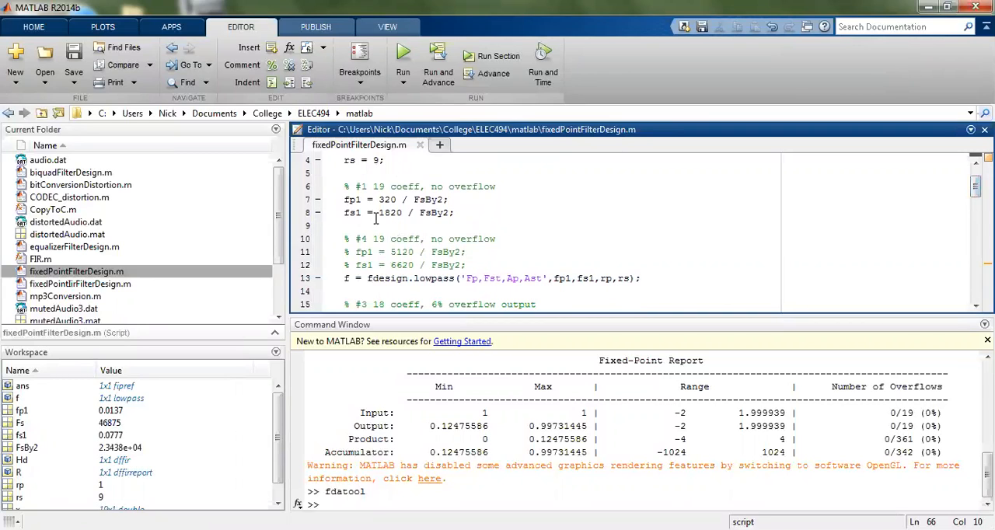
mouse_move(356, 220)
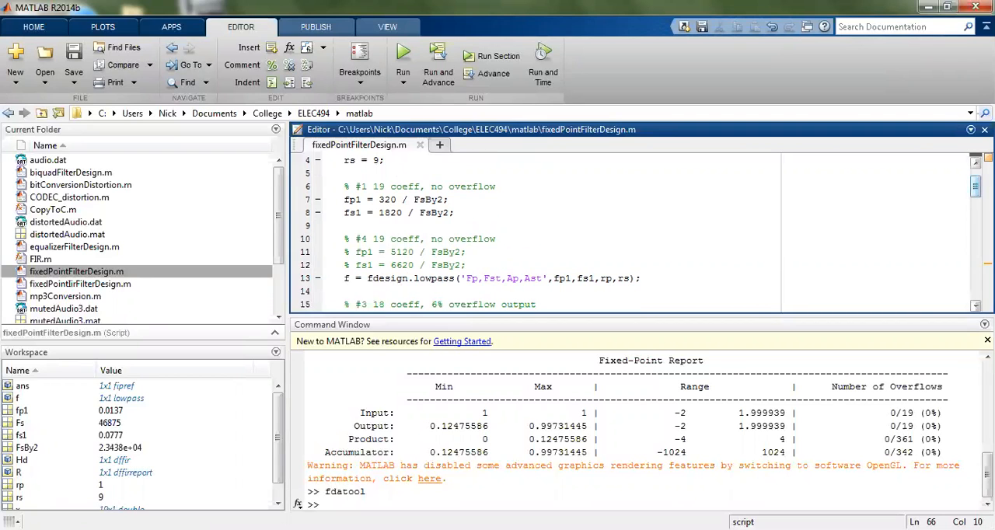
scroll("down", 3)
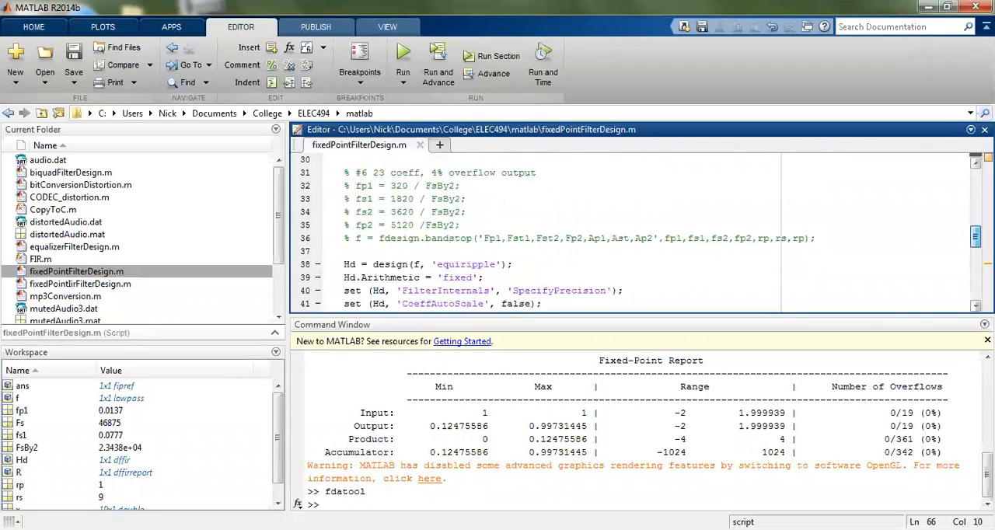
scroll("down", 3)
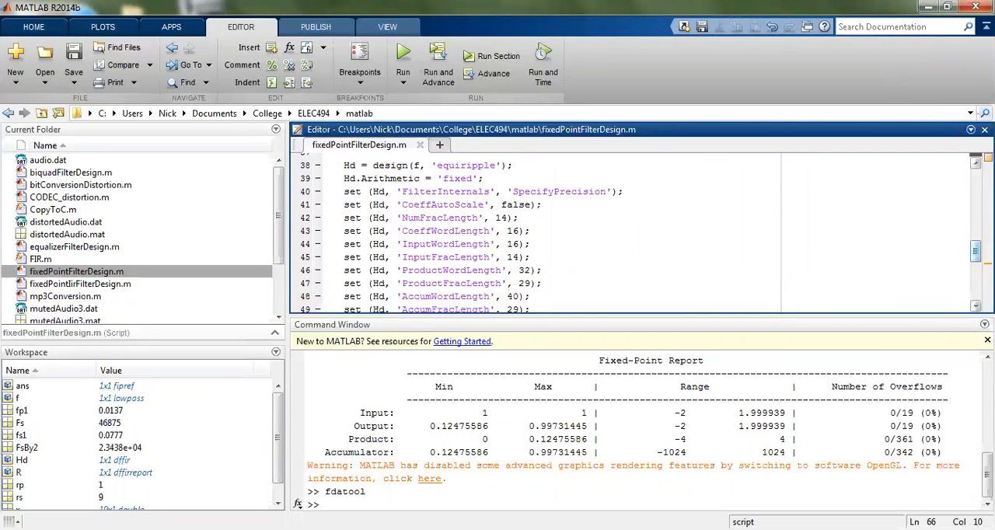
scroll("down", 3)
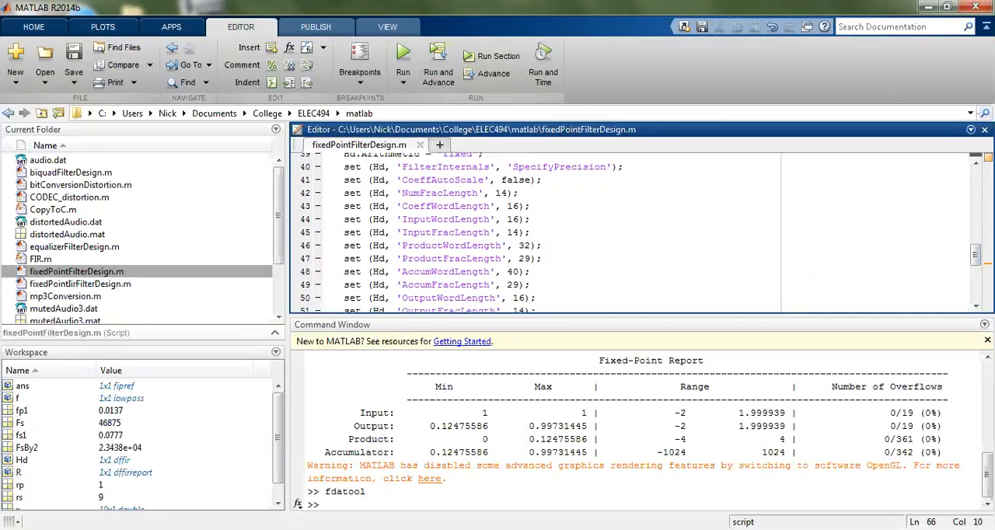
scroll("down", 3)
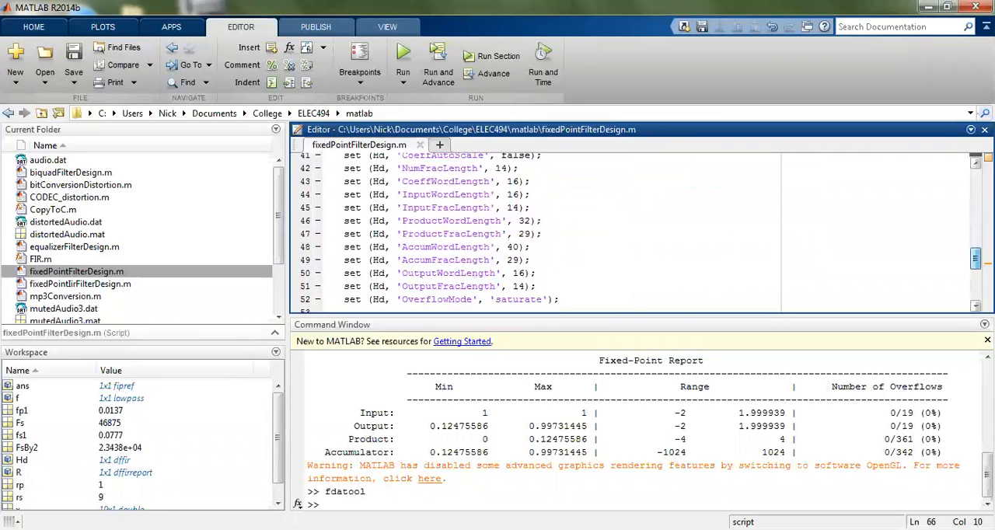
scroll("down", 3)
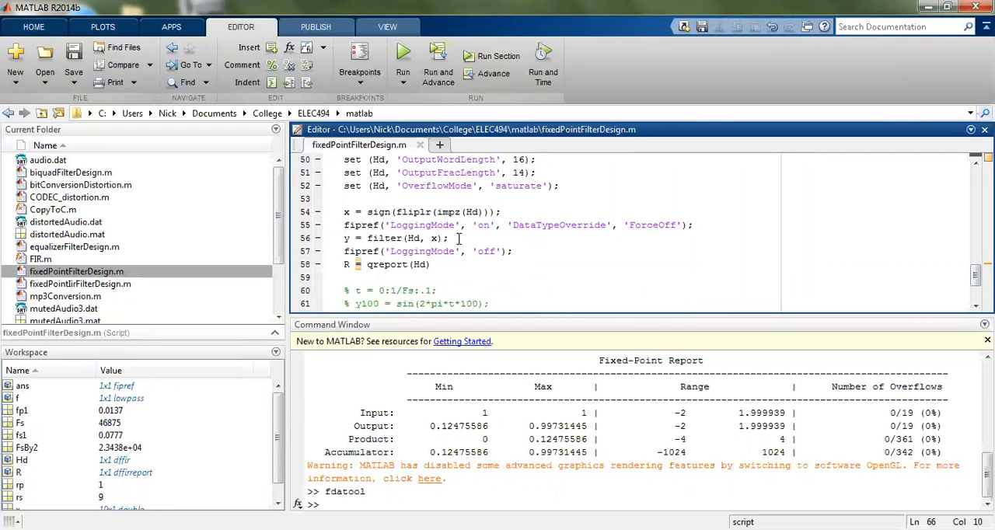
mouse_move(459, 239)
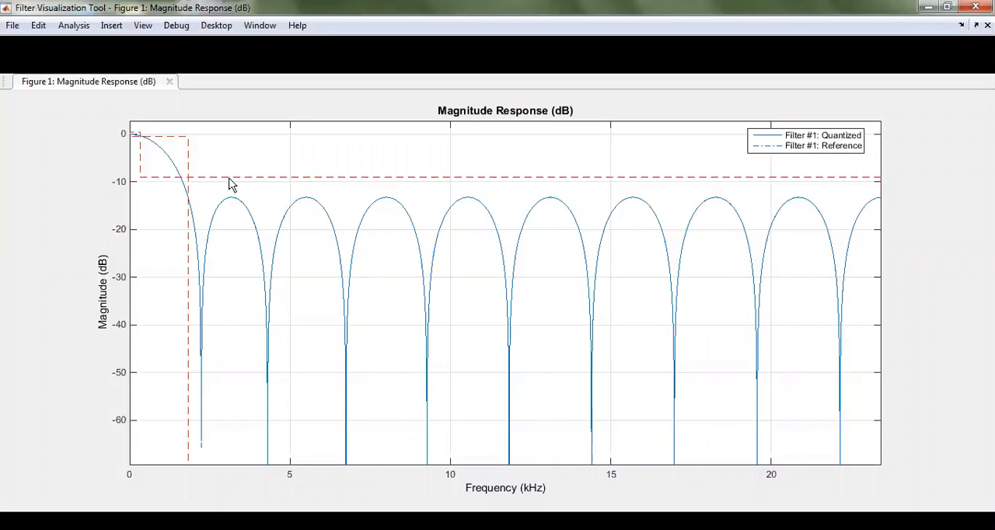
mouse_move(490, 239)
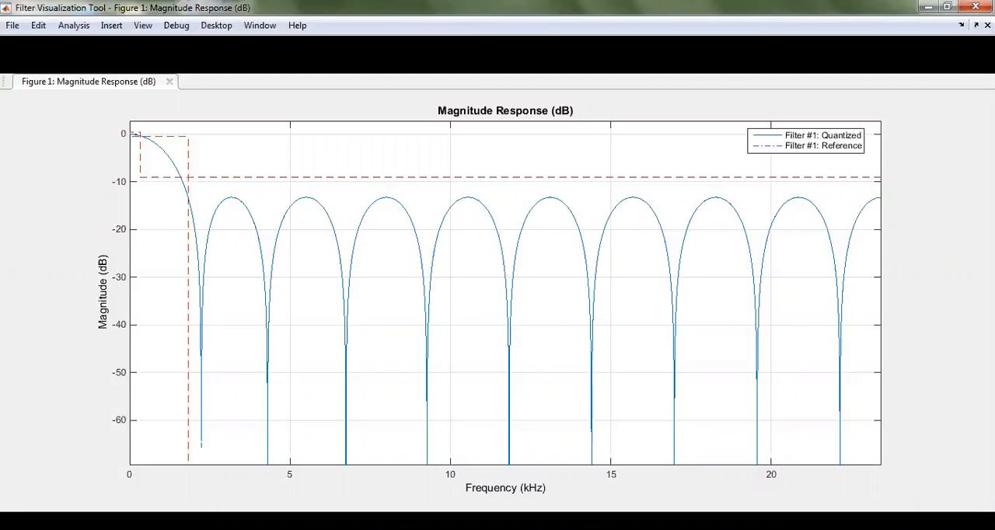
mouse_move(179, 182)
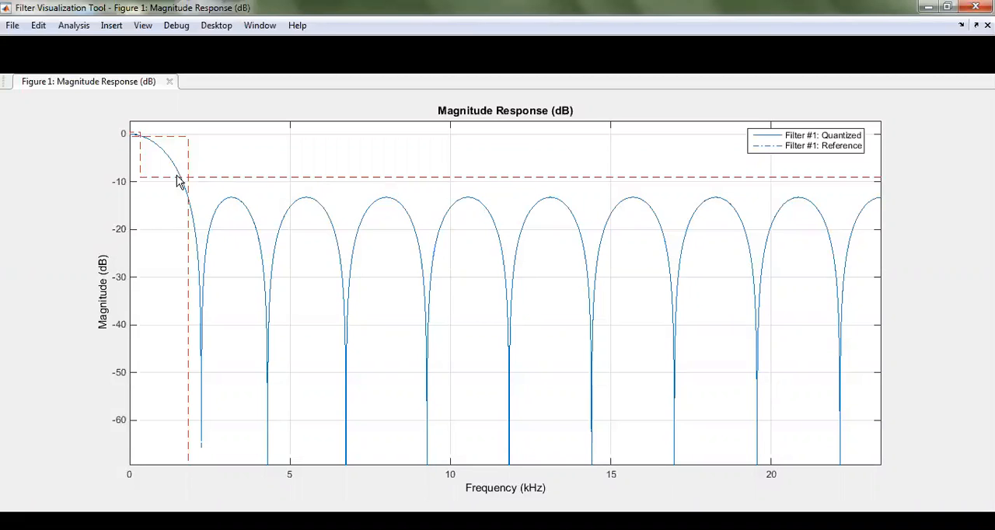
mouse_move(133, 138)
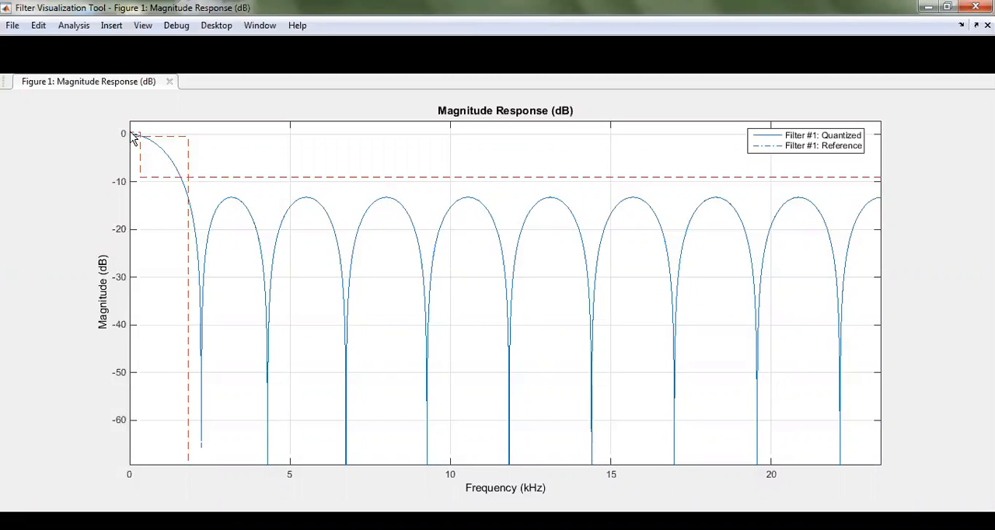
mouse_move(295, 356)
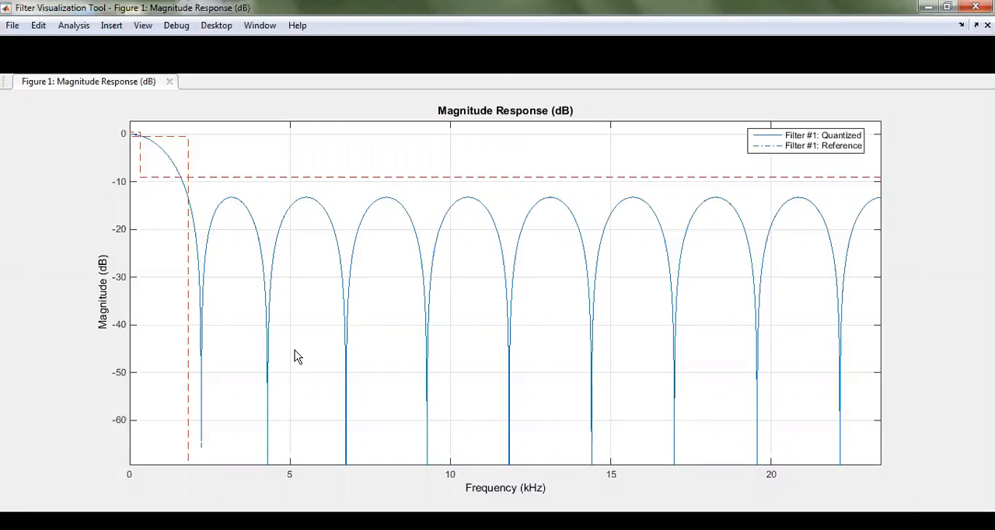